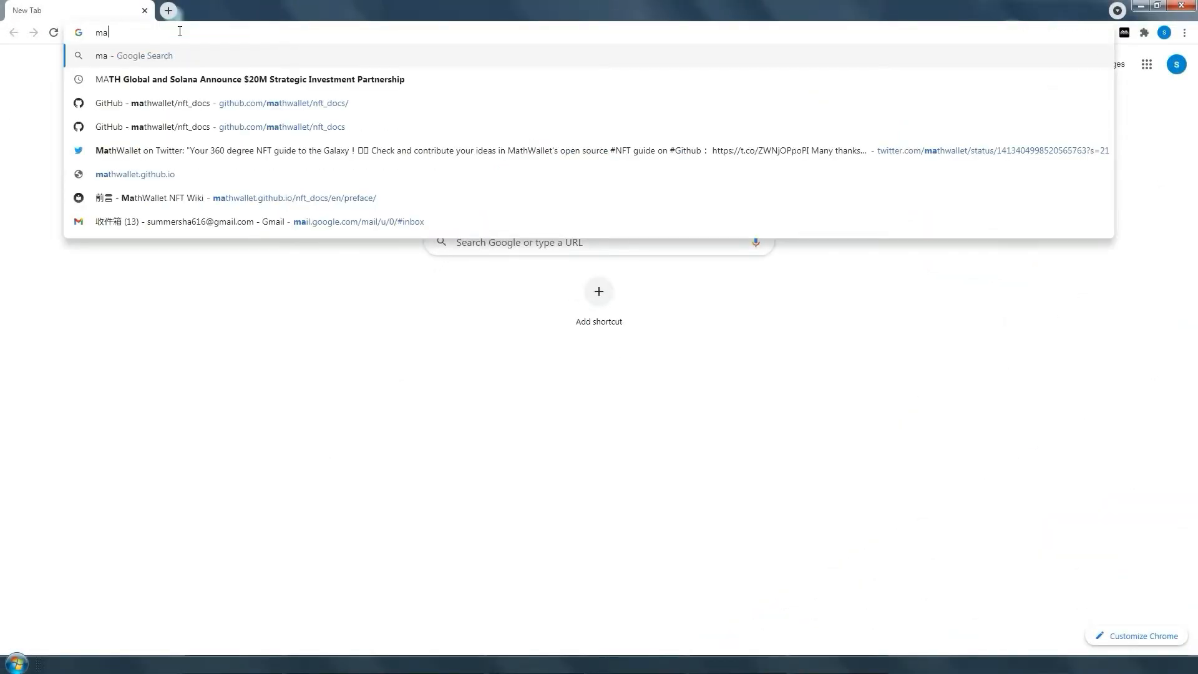
Enter mathwallet.org as the address in a new Chrome tab
{"action": "type", "text": "thwa"}
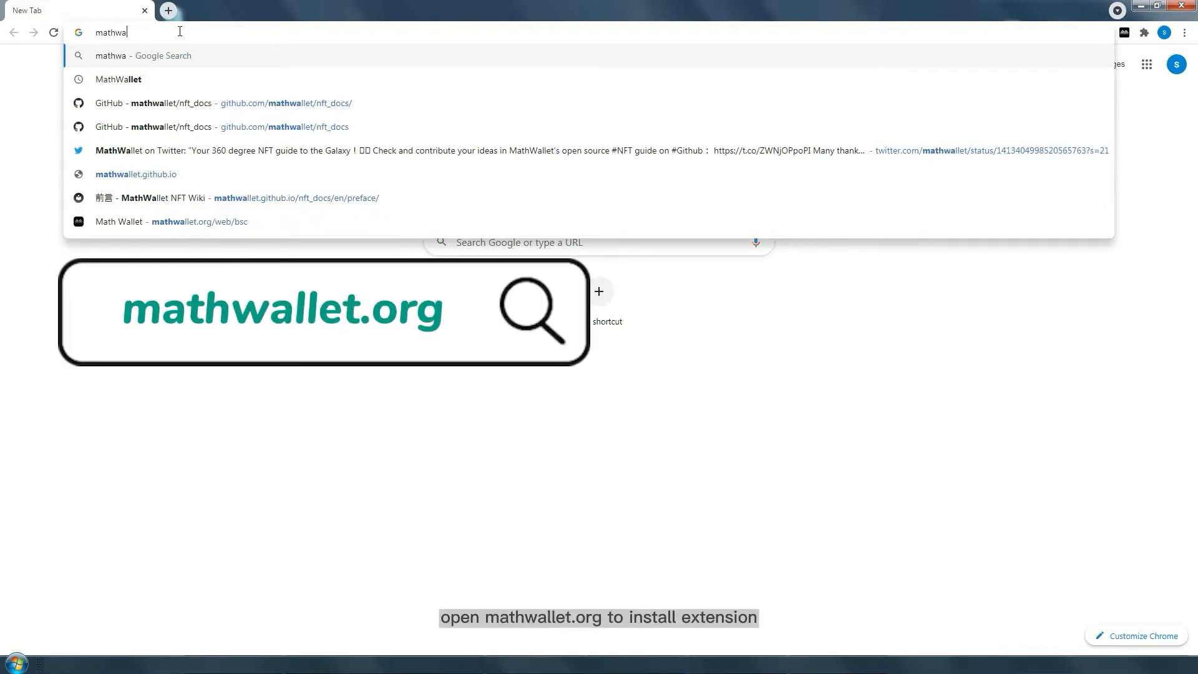
{"action": "type", "text": "llet"}
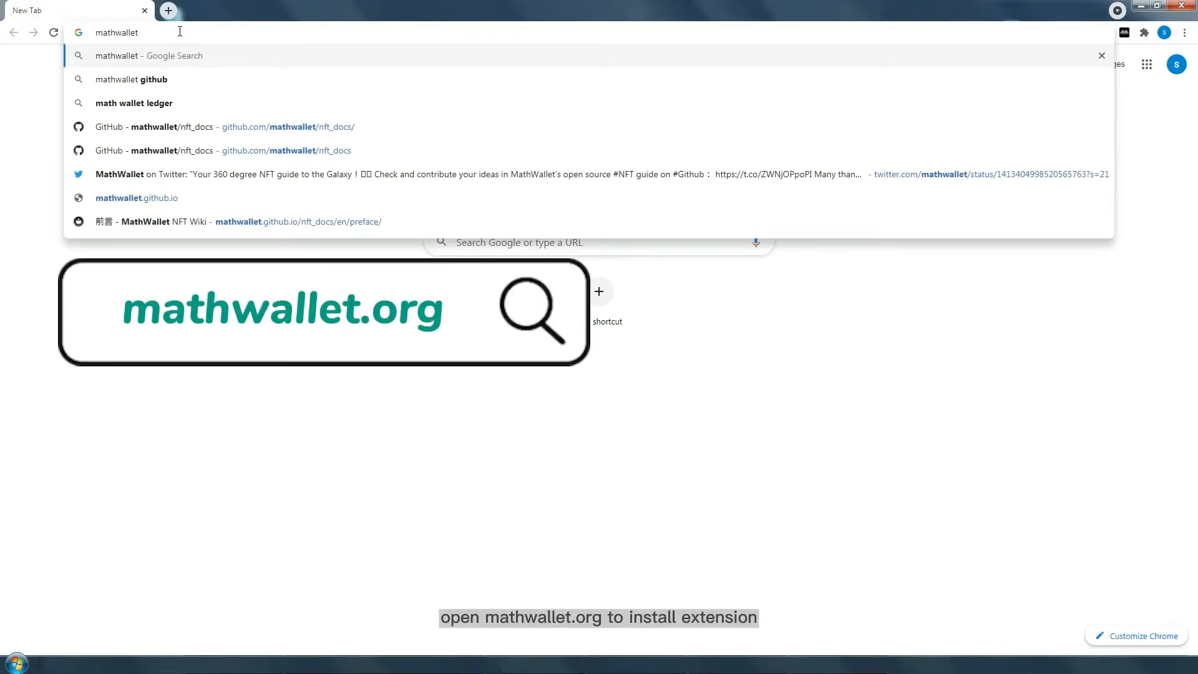
{"action": "type", "text": ".org"}
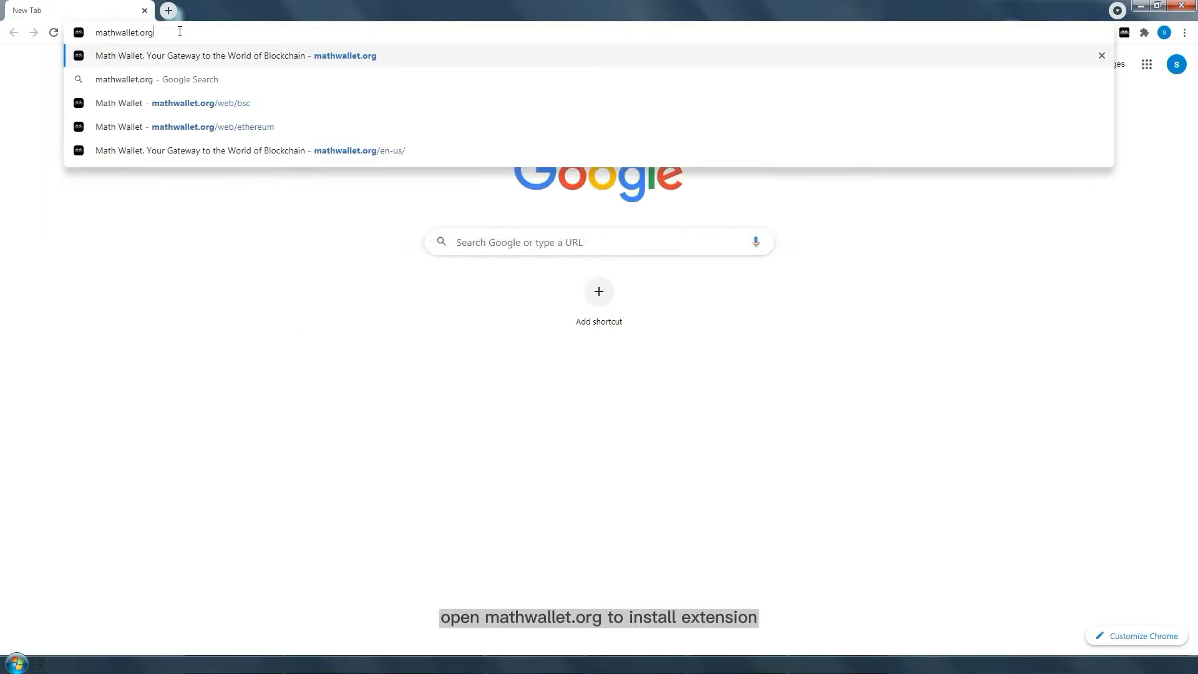
Visit the Math Wallet homepage's Extension options and reach its Chrome Web Store listing
{"action": "left_click", "coordinate": [250, 150]}
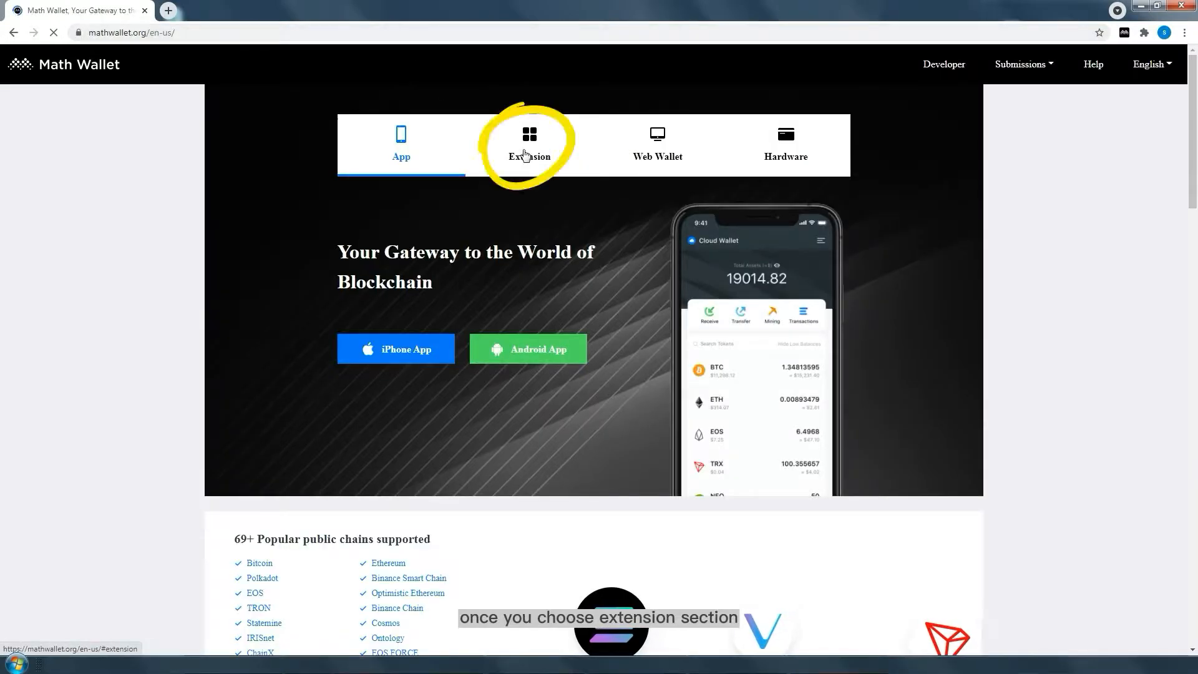
{"action": "left_click", "coordinate": [529, 144]}
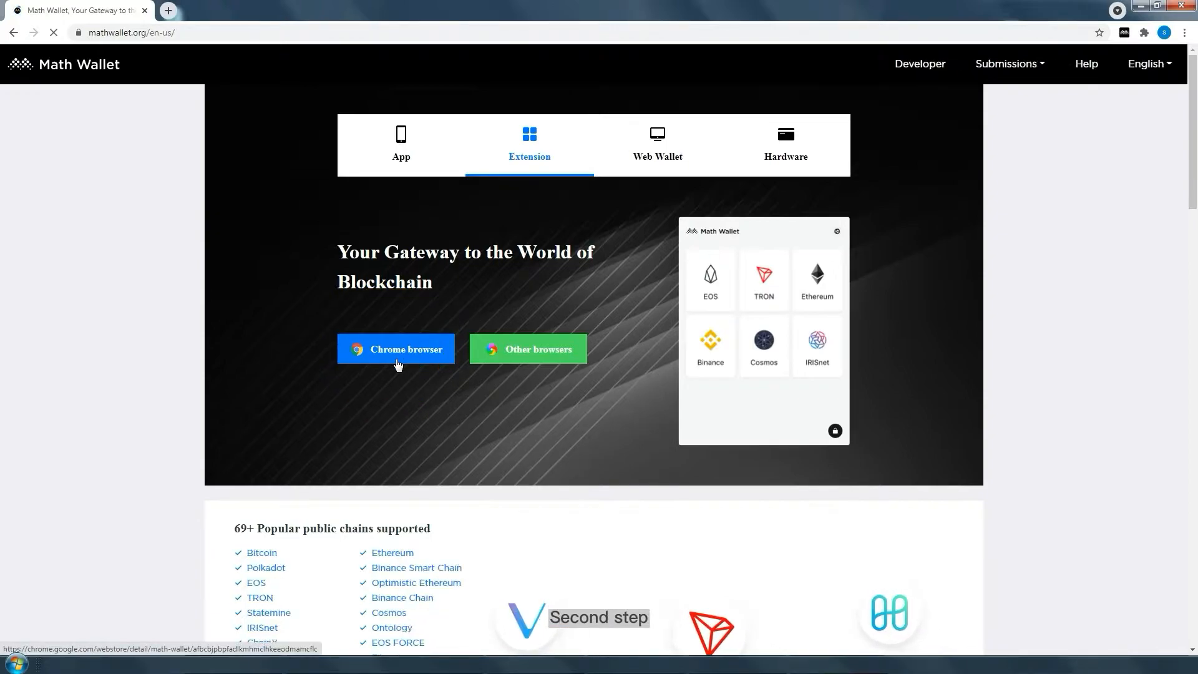
{"action": "left_click", "coordinate": [395, 348]}
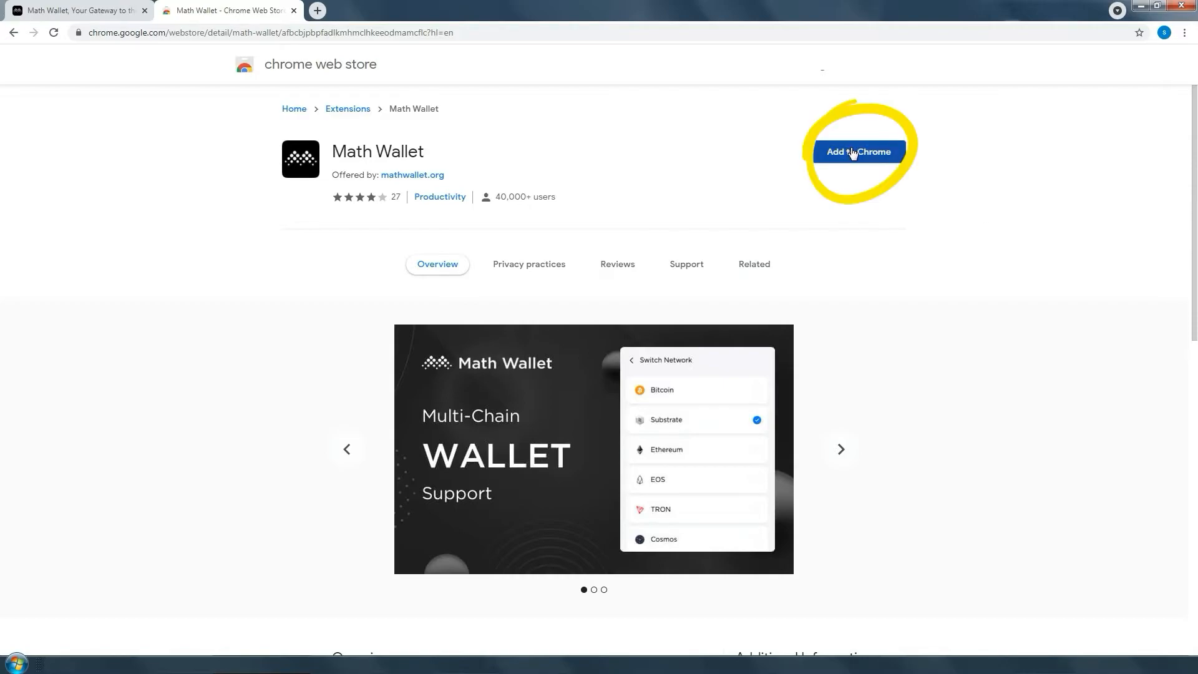
Add the Math Wallet extension to Chrome and confirm the installation
{"action": "left_click", "coordinate": [857, 151]}
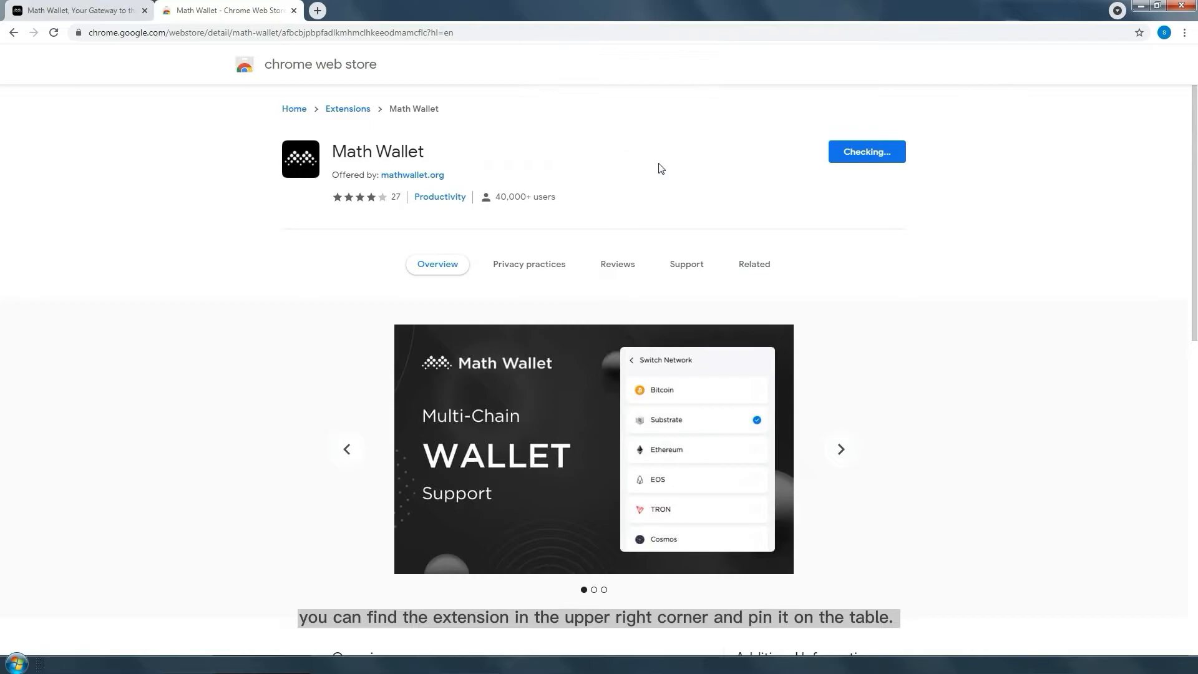
{"action": "left_click", "coordinate": [1145, 32]}
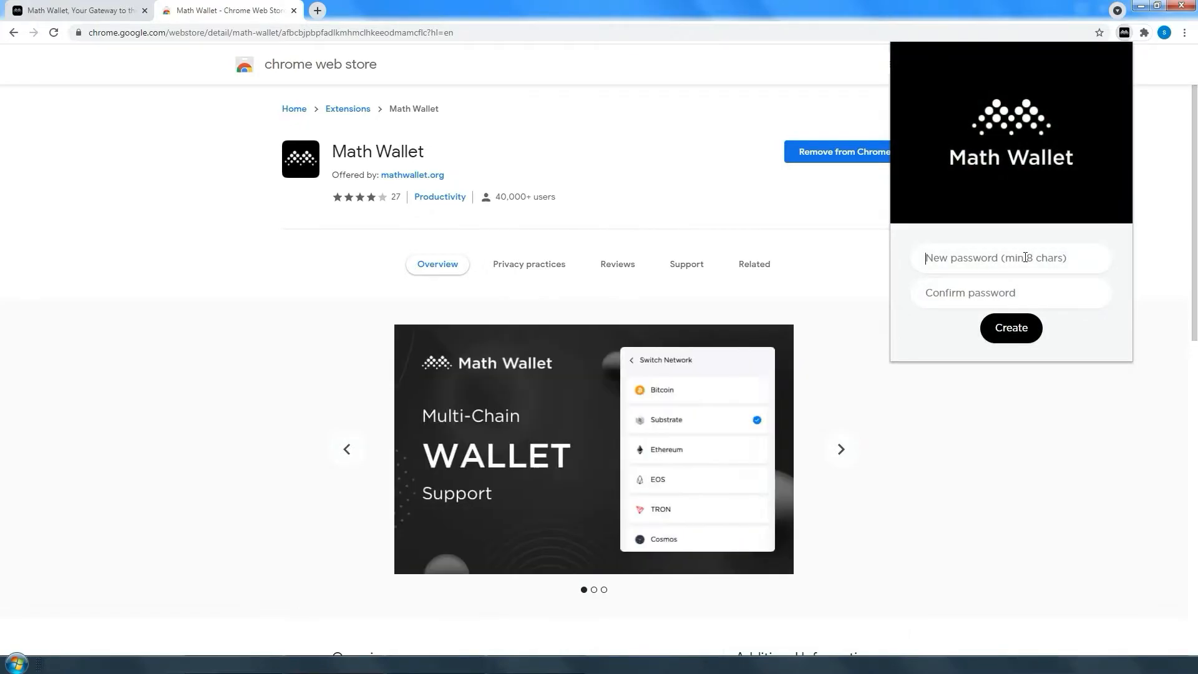
Enter and confirm a new password, then create the wallet to reach its main page
{"action": "type", "text": "••"}
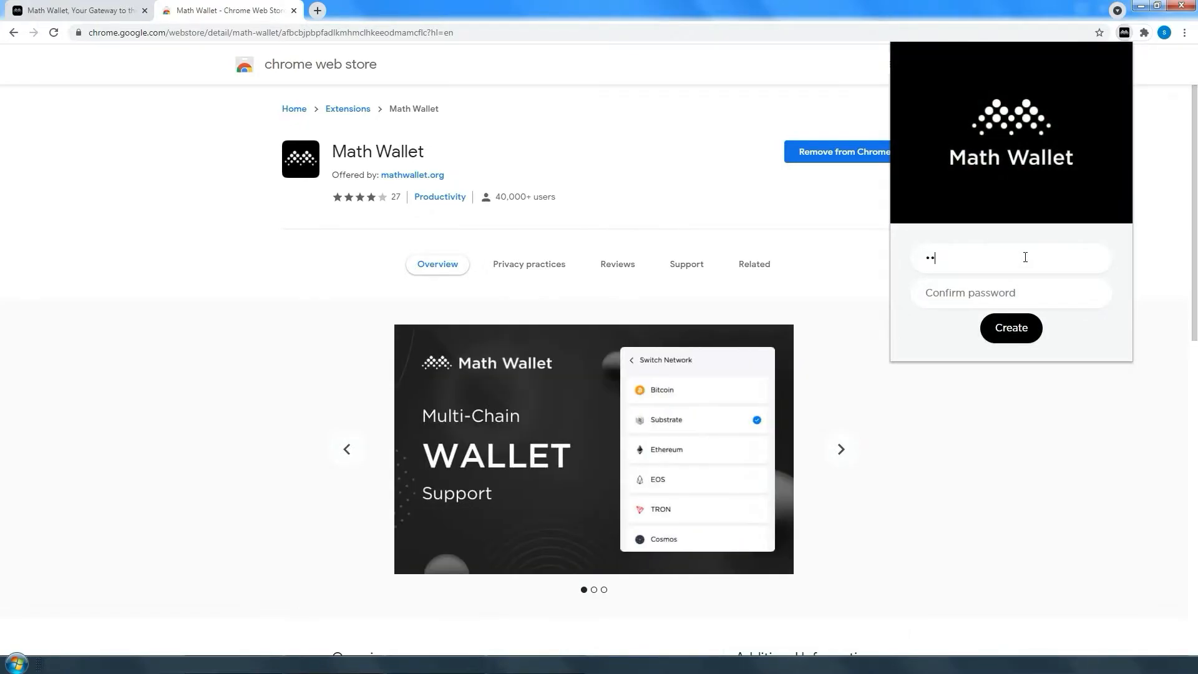
{"action": "type", "text": "password"}
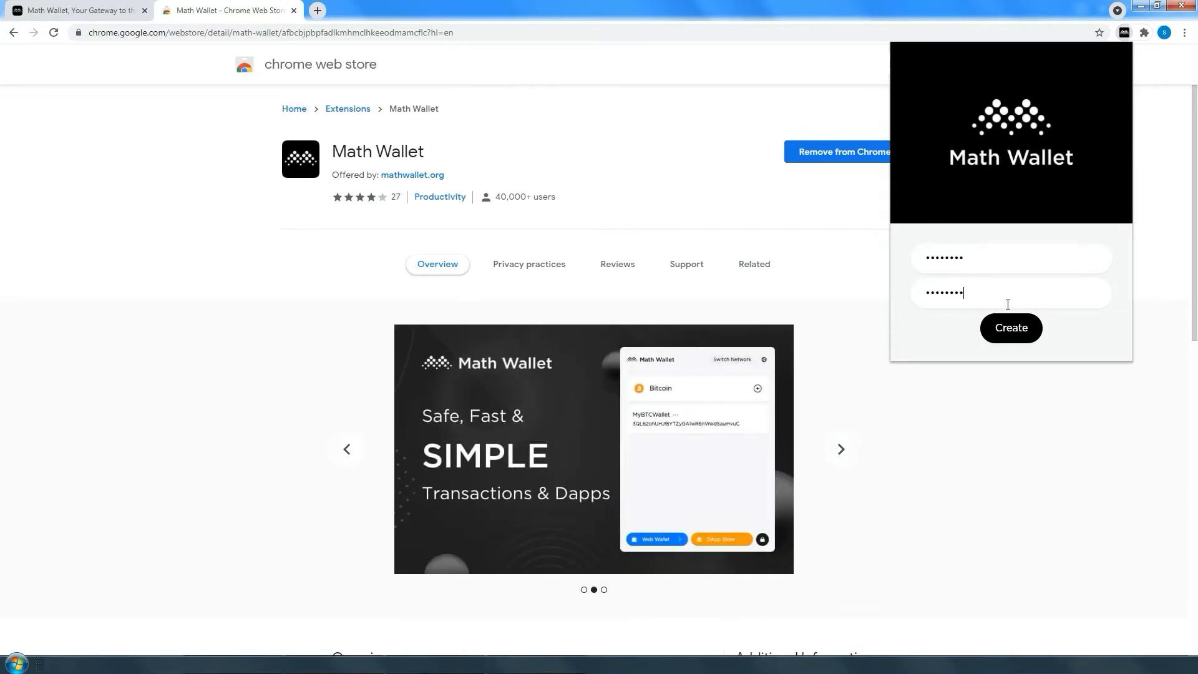
{"action": "left_click", "coordinate": [1011, 329]}
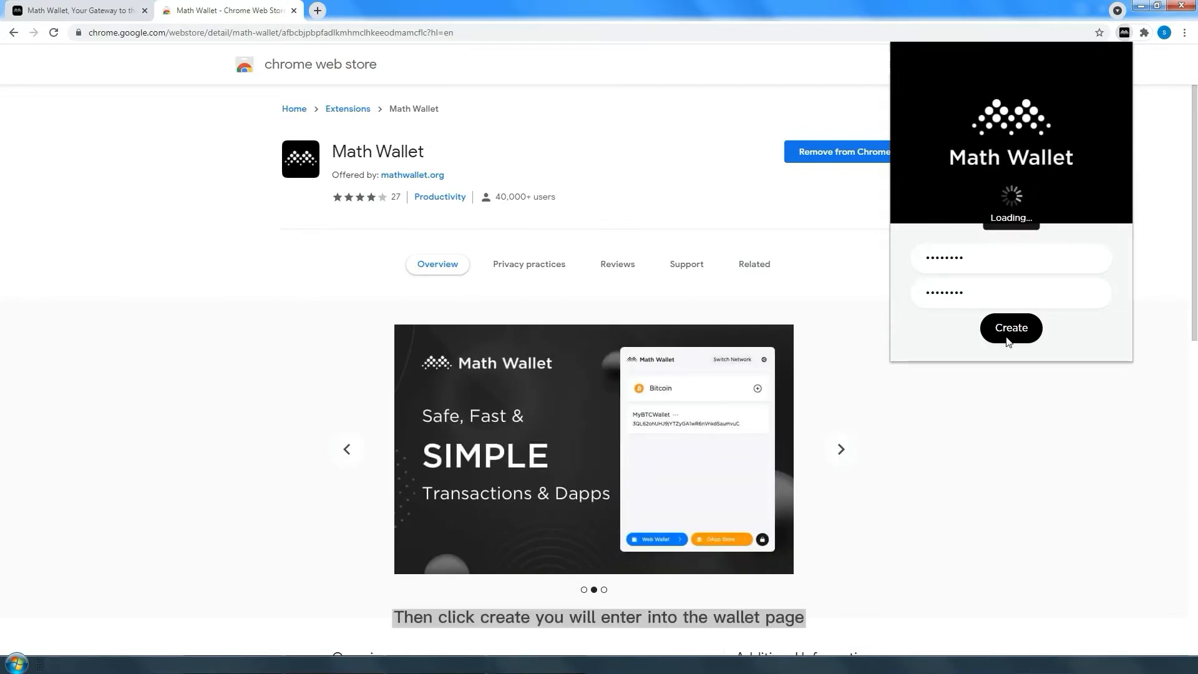
{"action": "left_click", "coordinate": [1010, 328]}
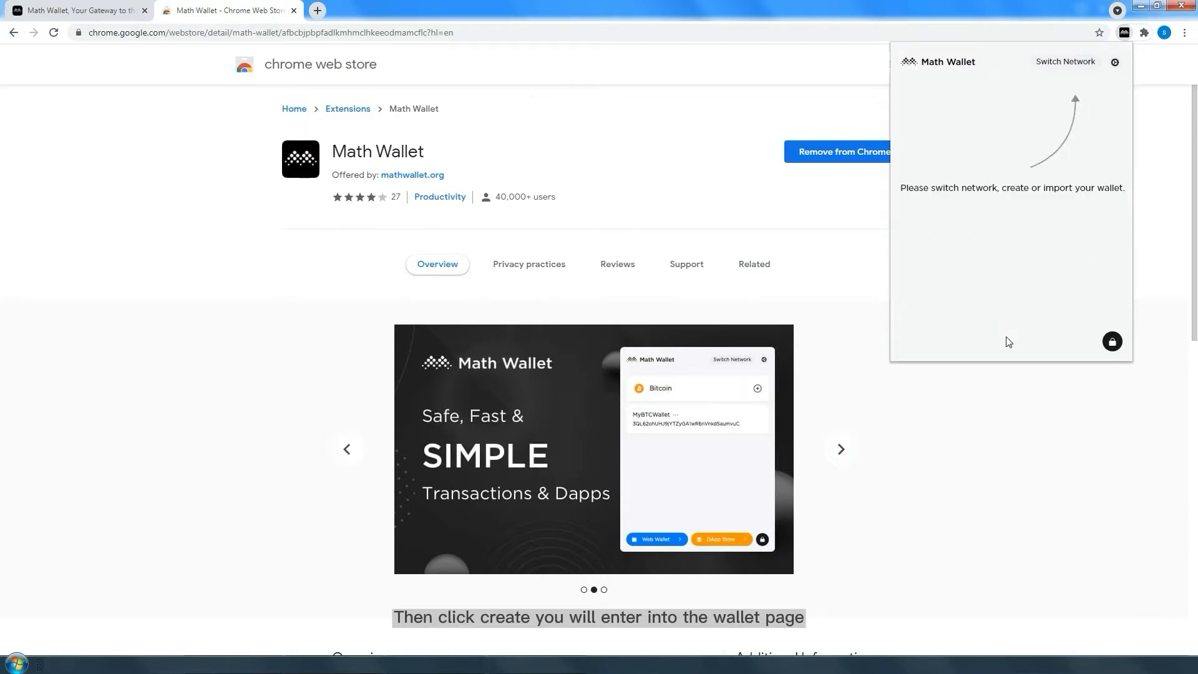
Review the full list of supported networks in the wallet settings
{"action": "left_click", "coordinate": [839, 448]}
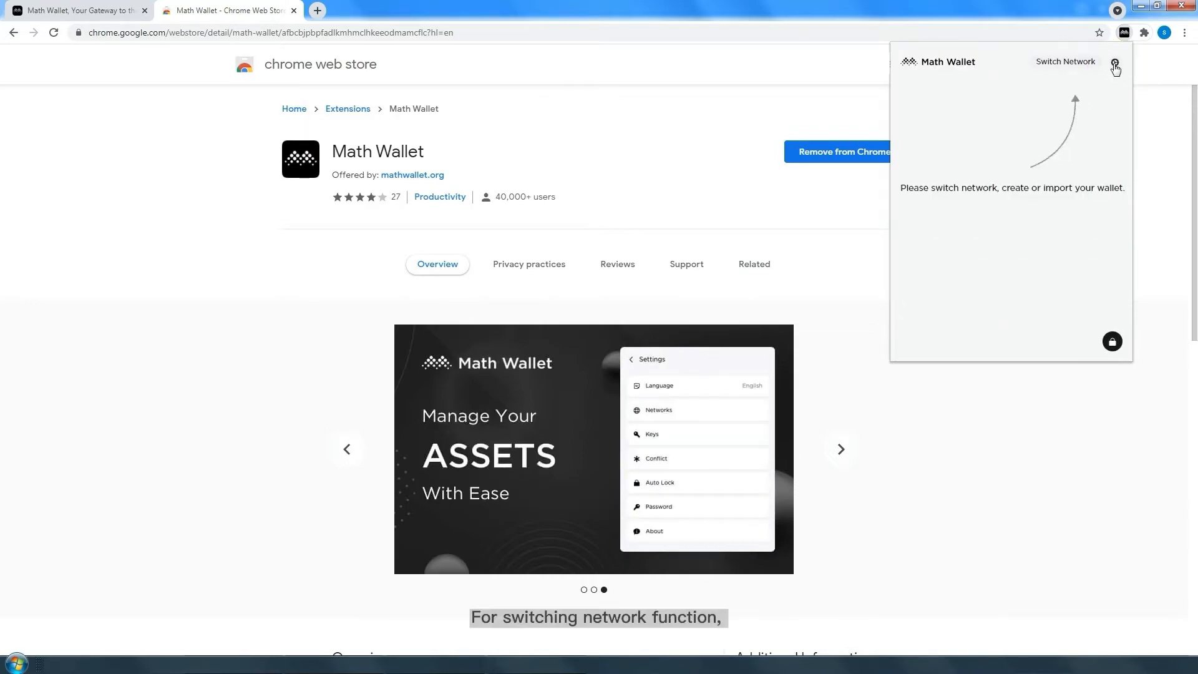
{"action": "left_click", "coordinate": [1114, 63]}
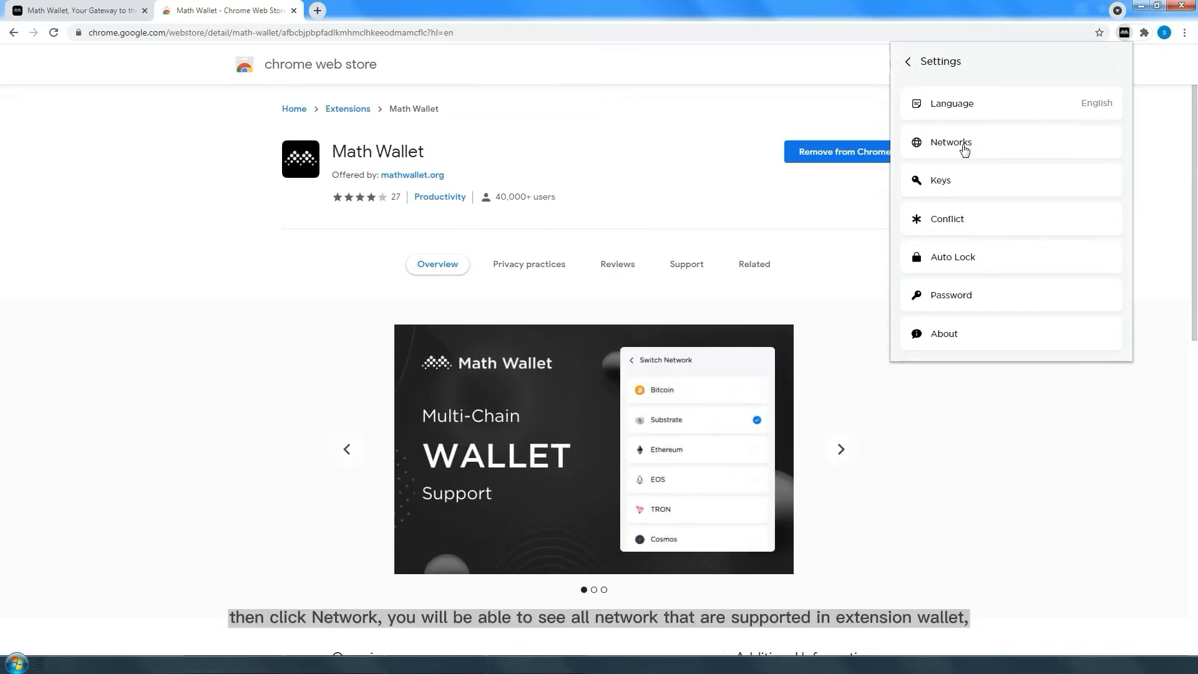
{"action": "left_click", "coordinate": [950, 143]}
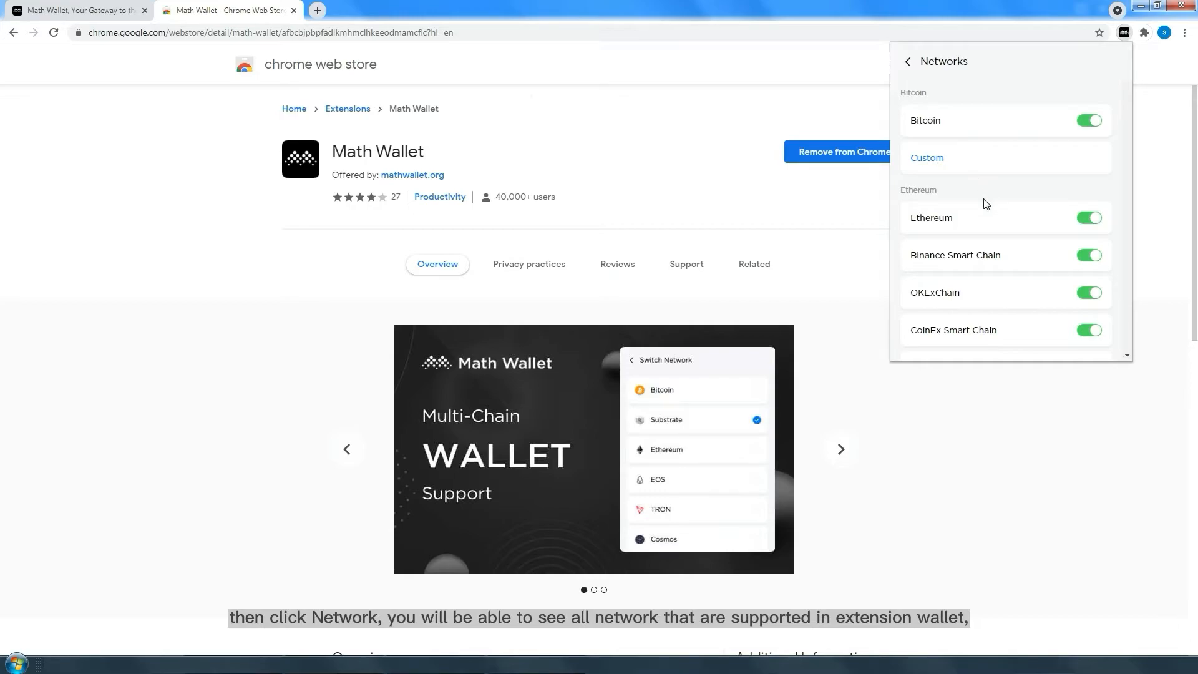
{"action": "scroll", "scroll_direction": "down", "scroll_amount": 3}
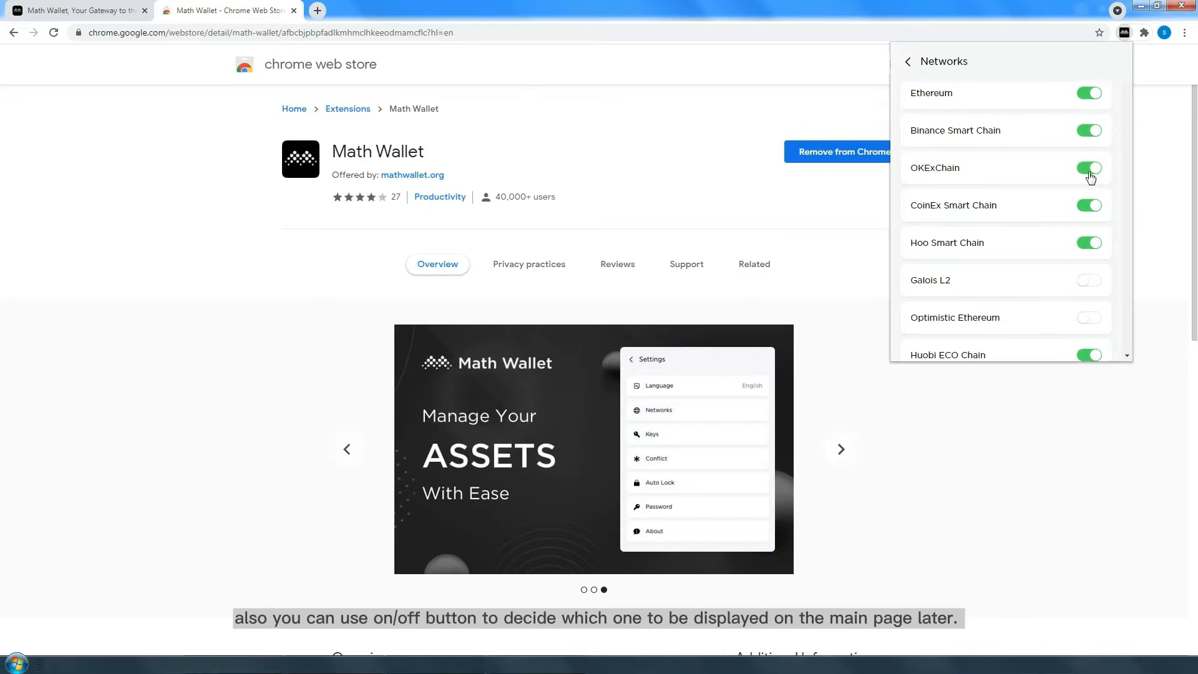
{"action": "scroll", "scroll_direction": "down", "scroll_amount": 3}
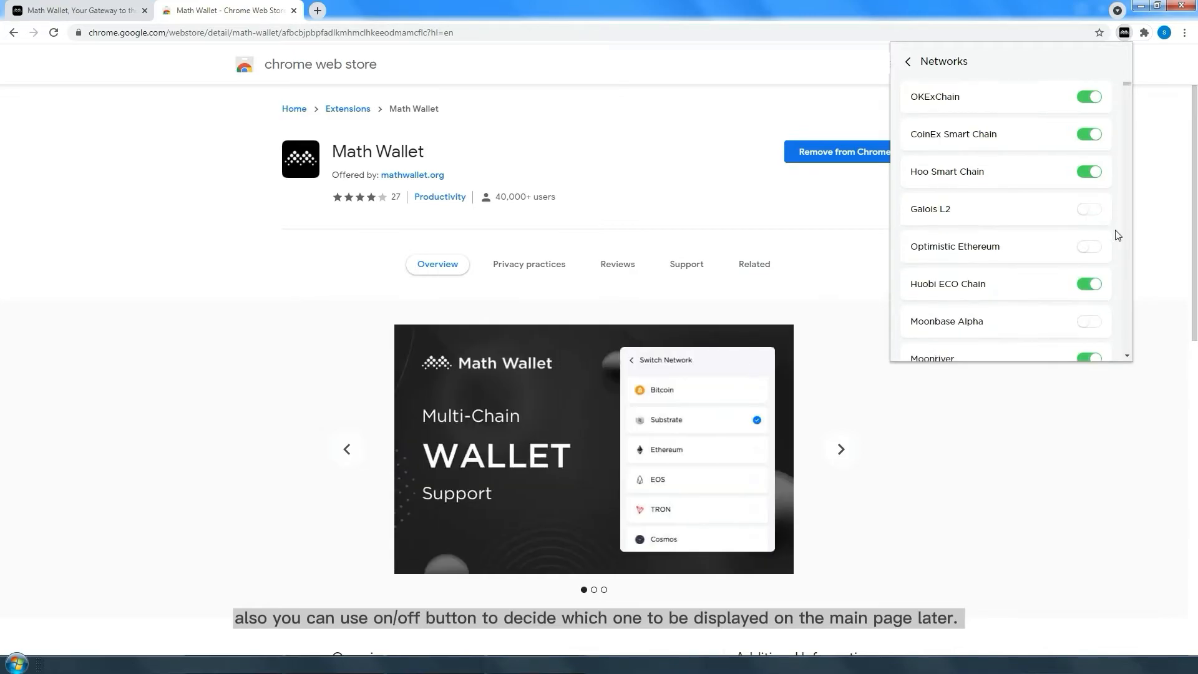
{"action": "scroll", "scroll_direction": "down", "scroll_amount": 3}
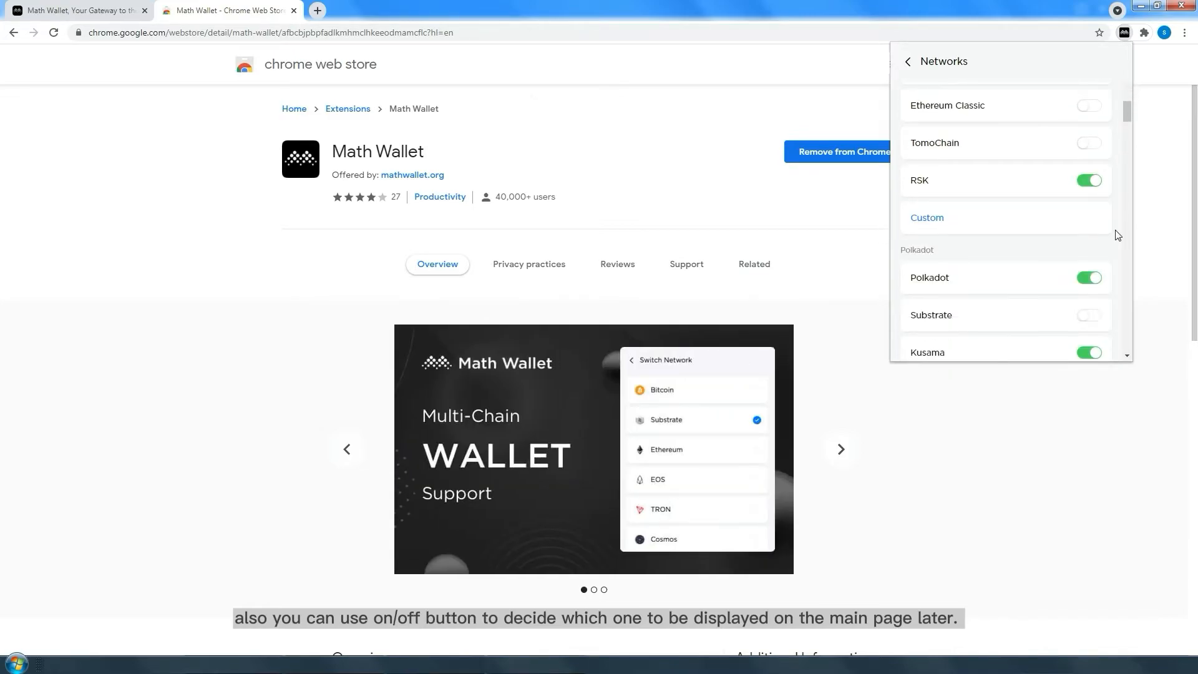
{"action": "scroll", "scroll_direction": "down", "scroll_amount": 3}
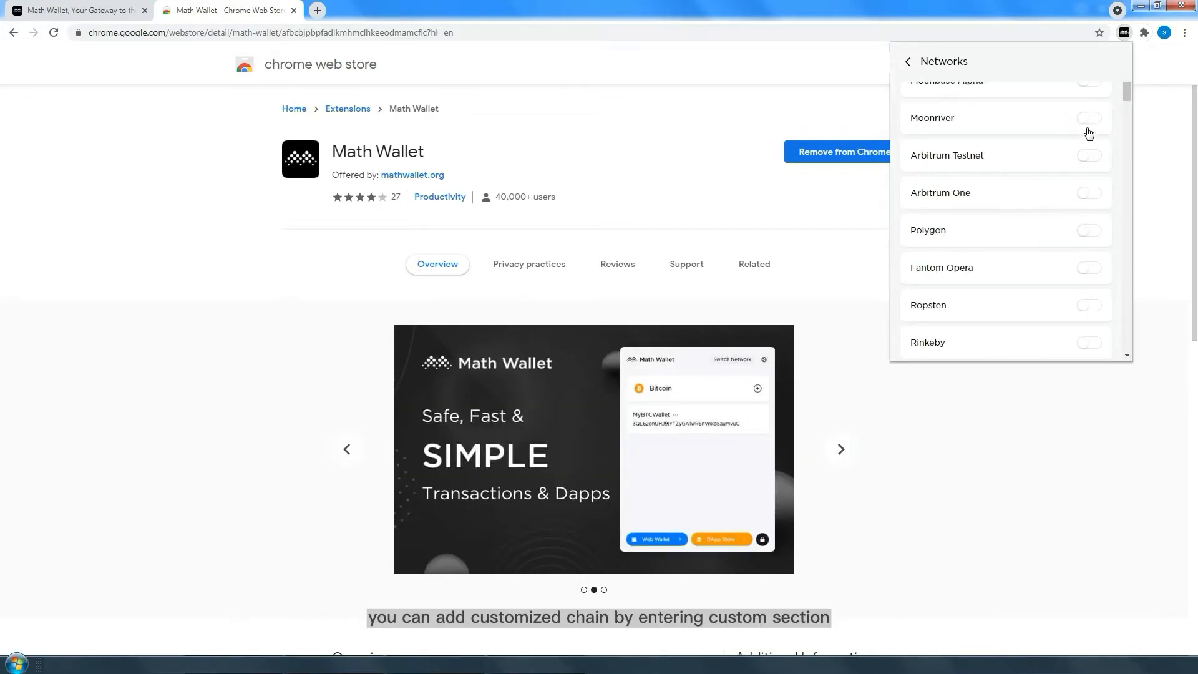
{"action": "scroll", "scroll_direction": "up", "scroll_amount": 3}
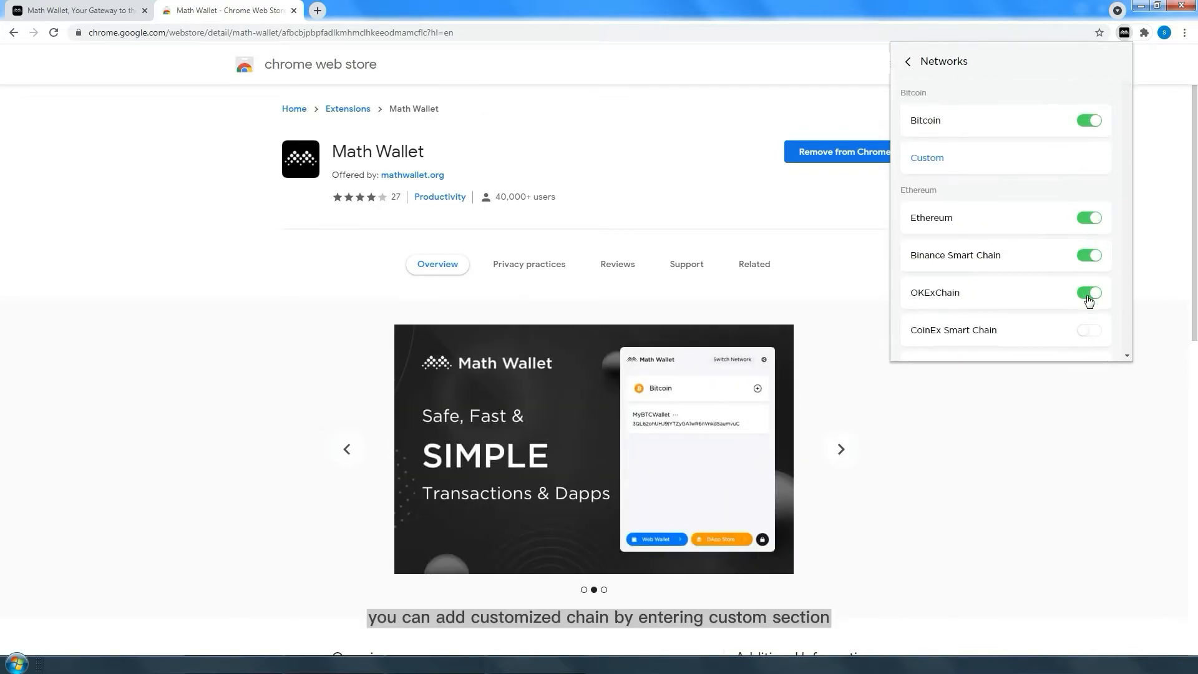
Disable the OKExChain and CoinEx Smart Chain networks and return to Settings
{"action": "left_click", "coordinate": [1088, 292]}
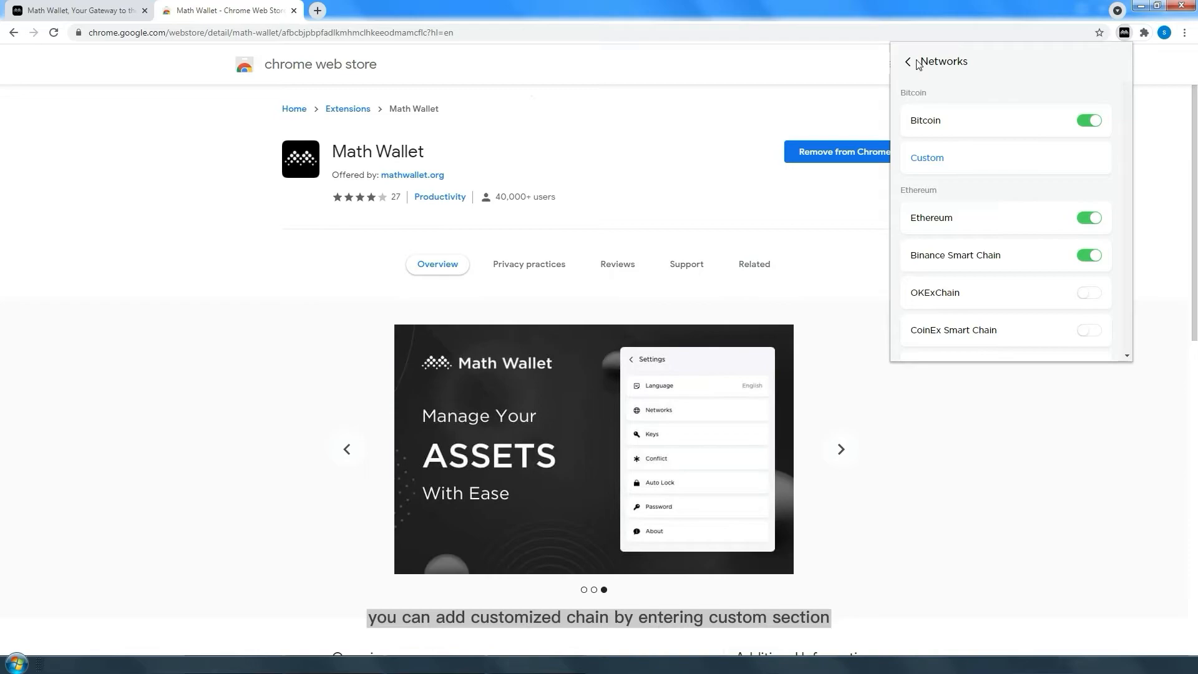
{"action": "left_click", "coordinate": [908, 63]}
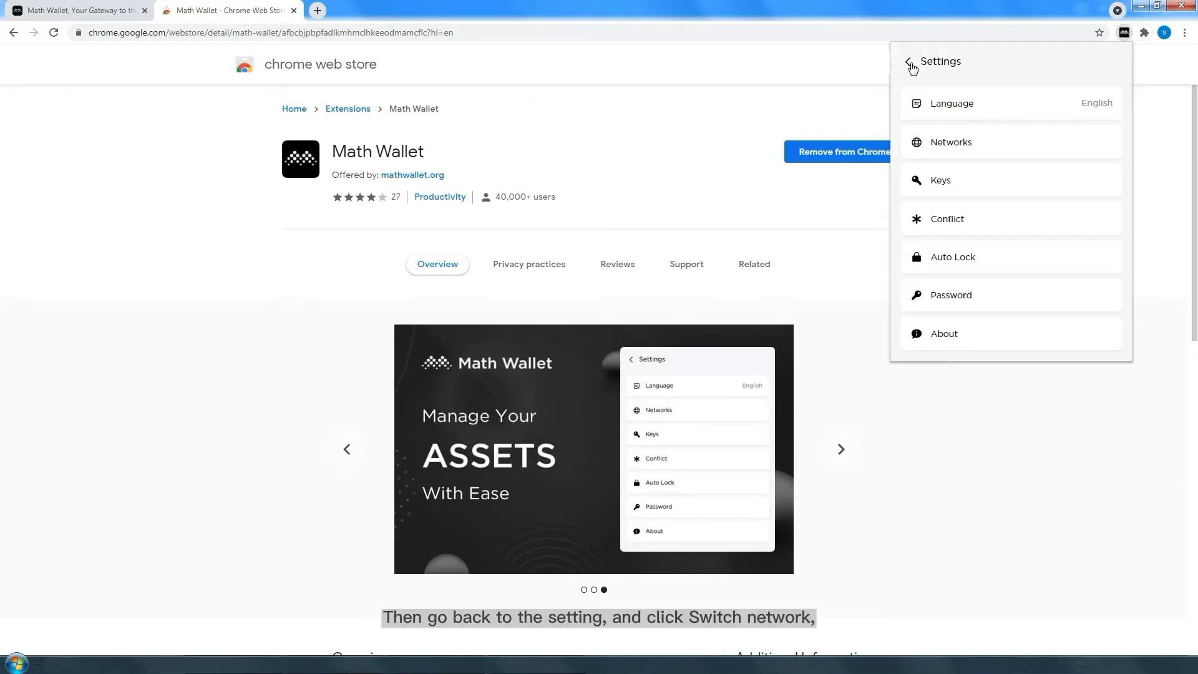
Switch the wallet's active network to Binance Smart Chain from the main page
{"action": "left_click", "coordinate": [910, 62]}
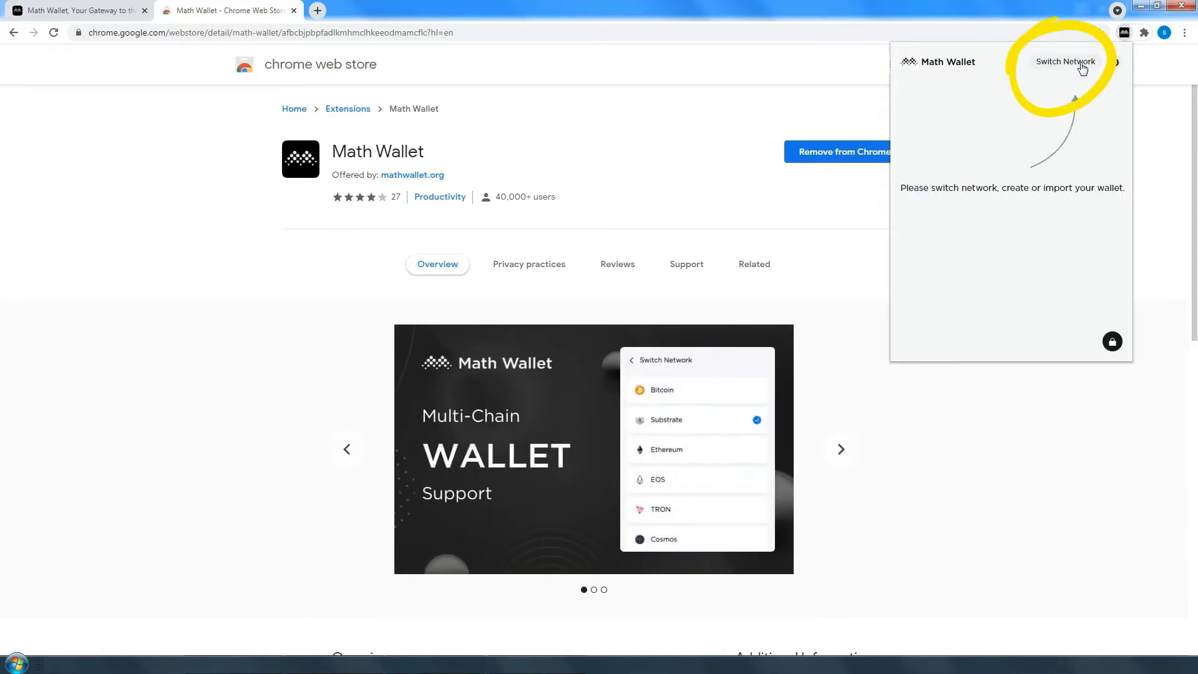
{"action": "left_click", "coordinate": [1063, 61]}
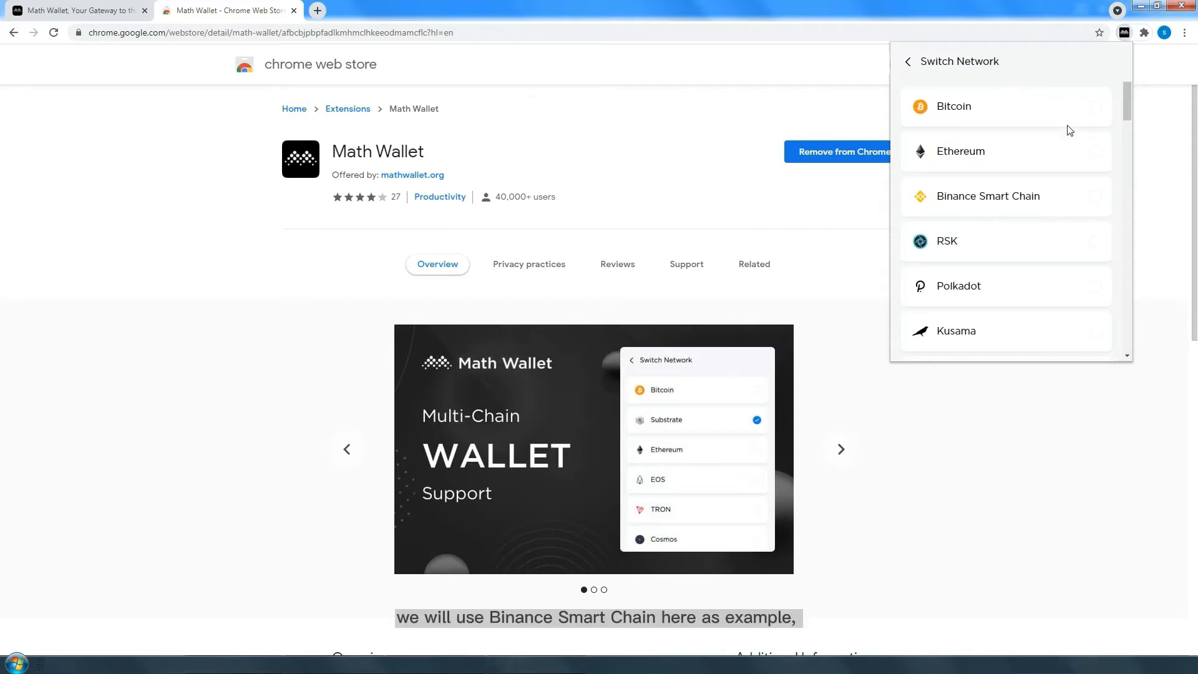
{"action": "left_click", "coordinate": [988, 196]}
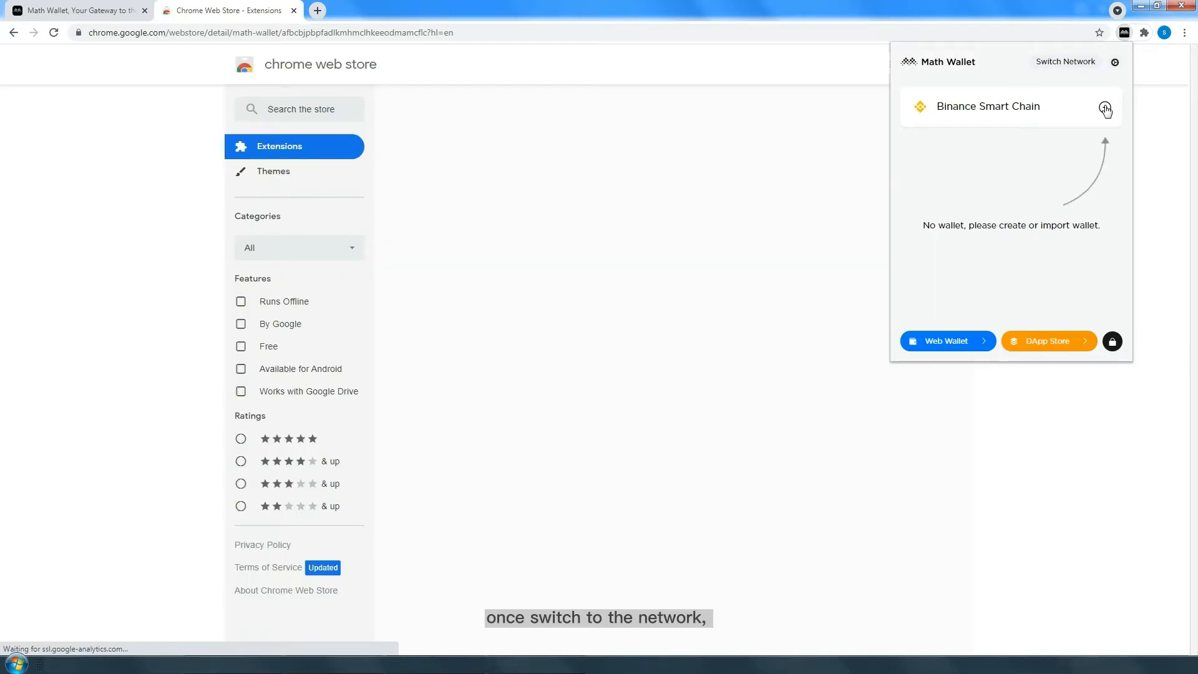
{"action": "left_click", "coordinate": [1104, 106]}
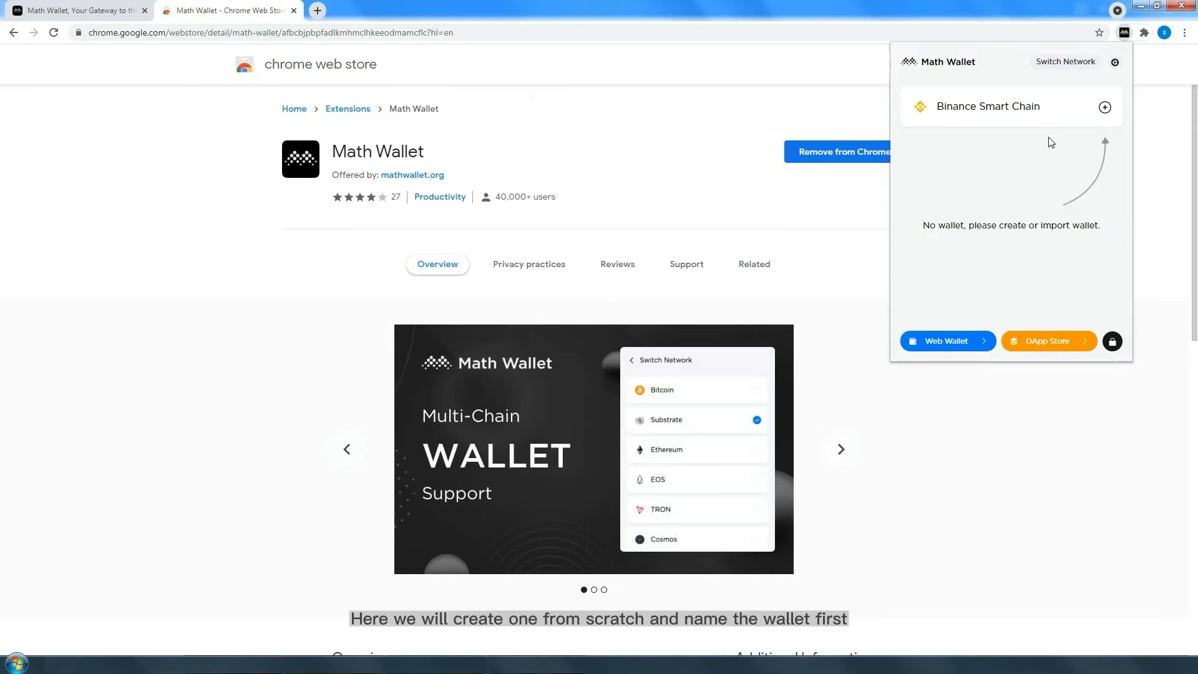
Create a new Binance Smart Chain wallet named MathWallet
{"action": "left_click", "coordinate": [1103, 107]}
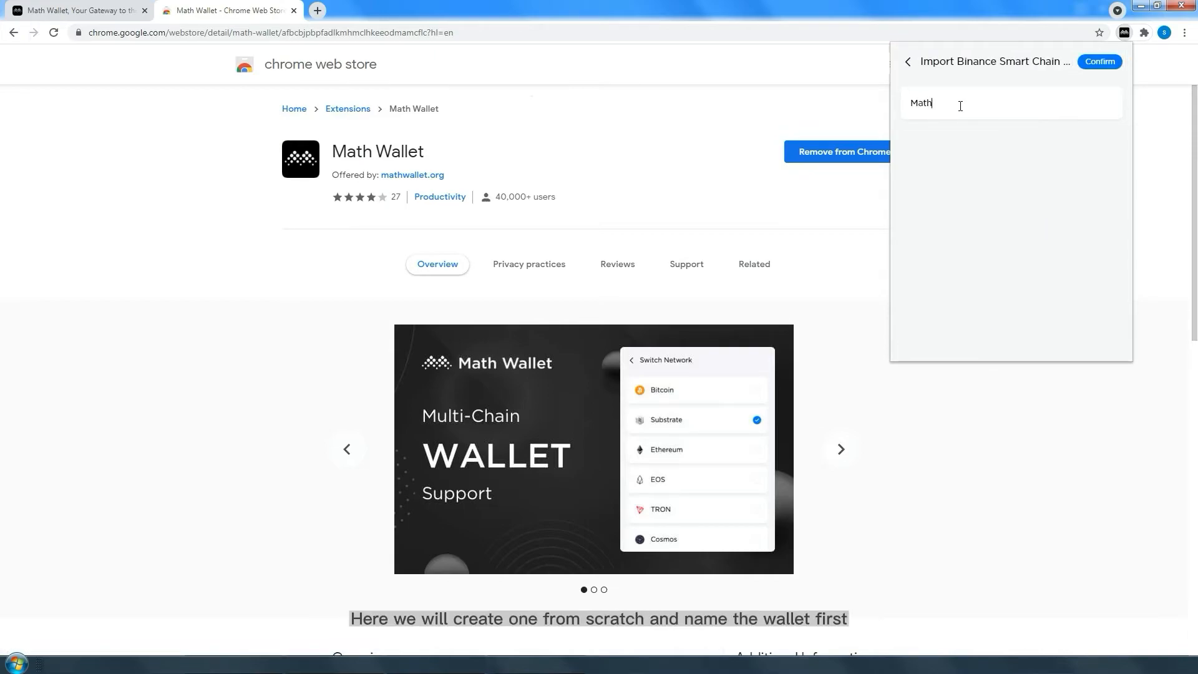
{"action": "type", "text": "Wallet"}
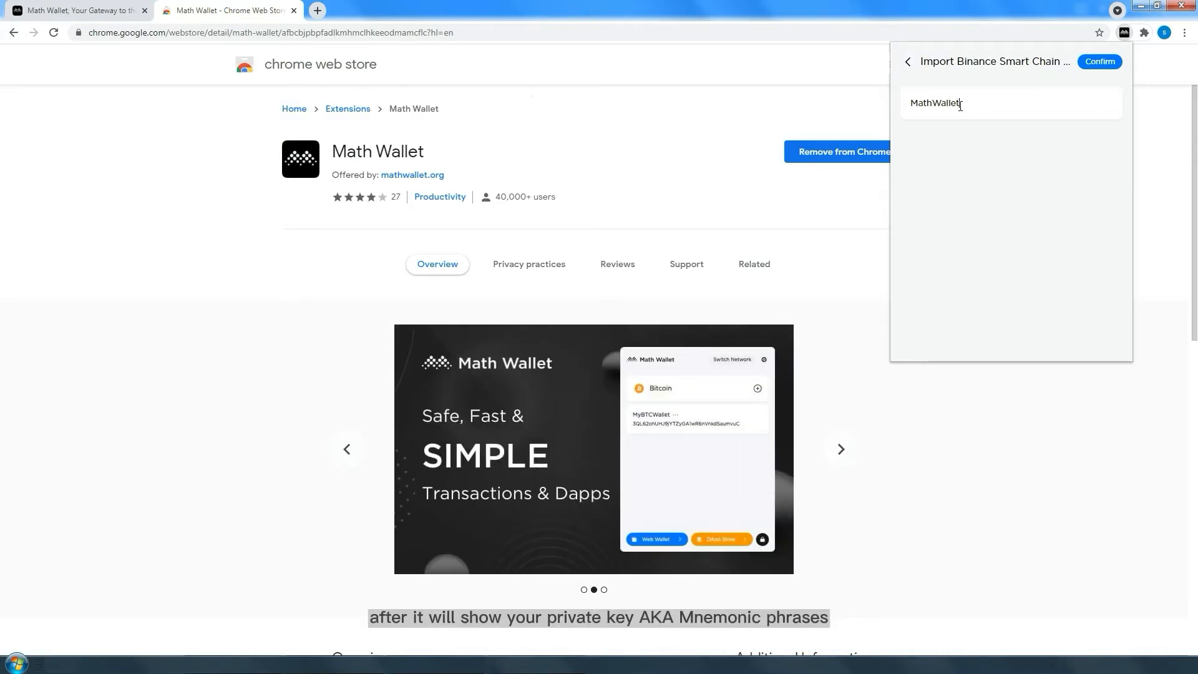
{"action": "left_click", "coordinate": [1098, 61]}
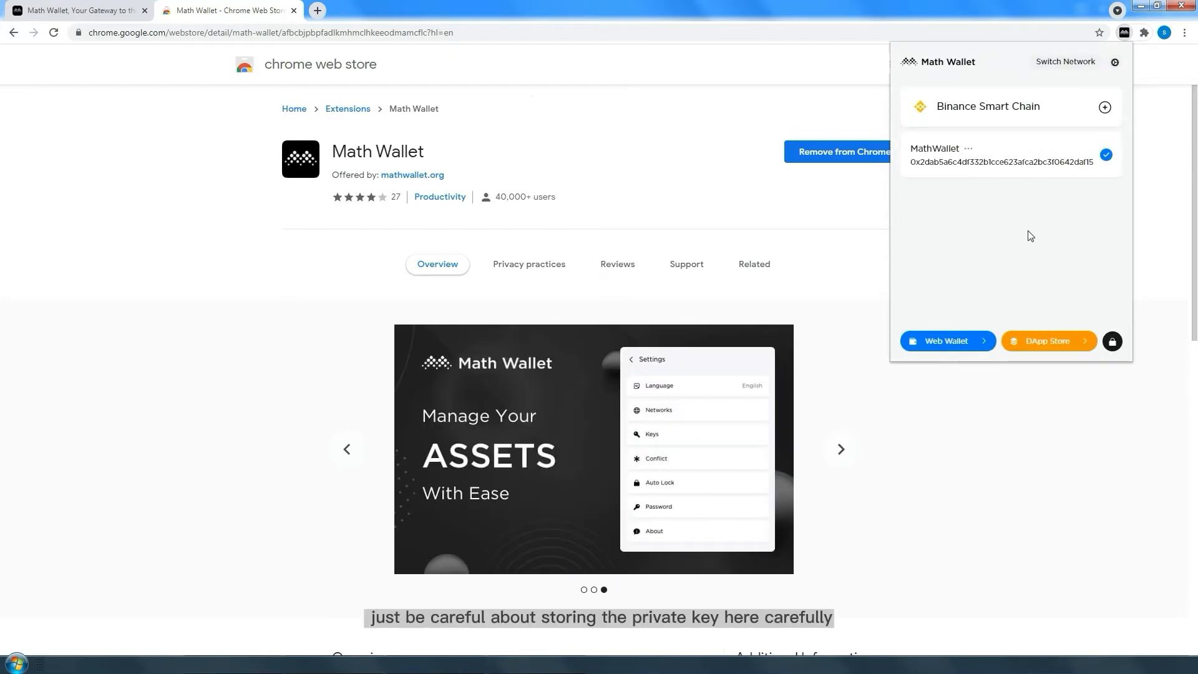
{"action": "mouse_move", "coordinate": [1027, 226]}
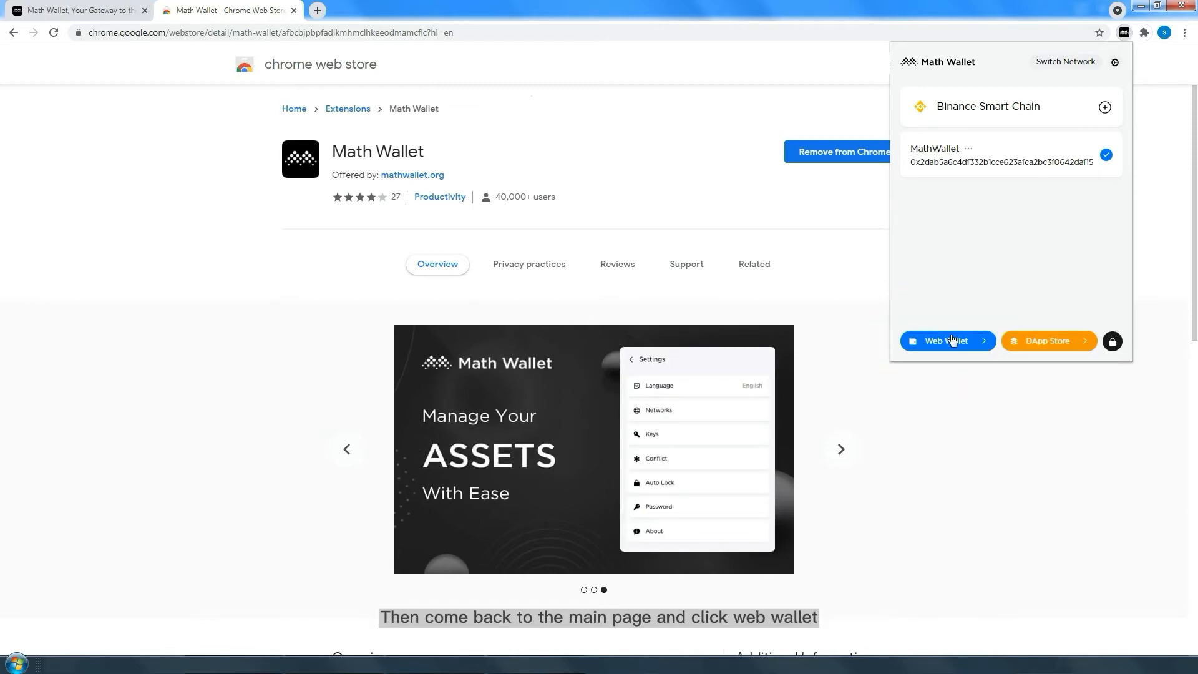
Launch the web wallet showing the BSC transfer page for this account
{"action": "left_click", "coordinate": [946, 340]}
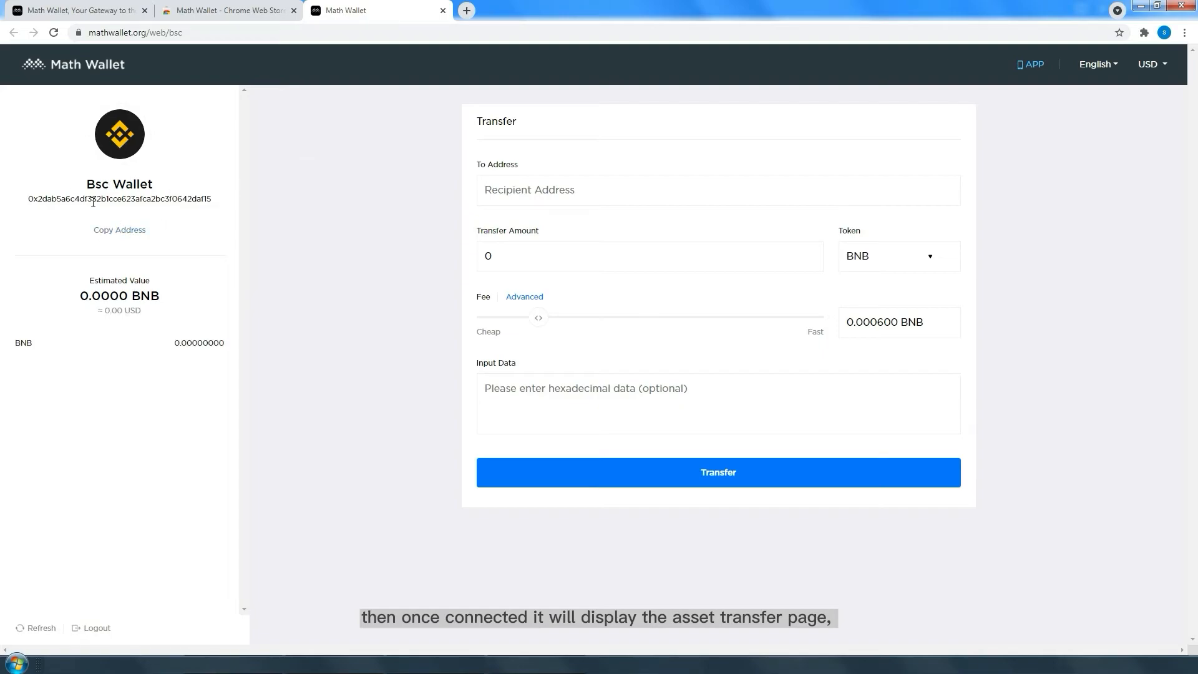
{"action": "mouse_move", "coordinate": [627, 128]}
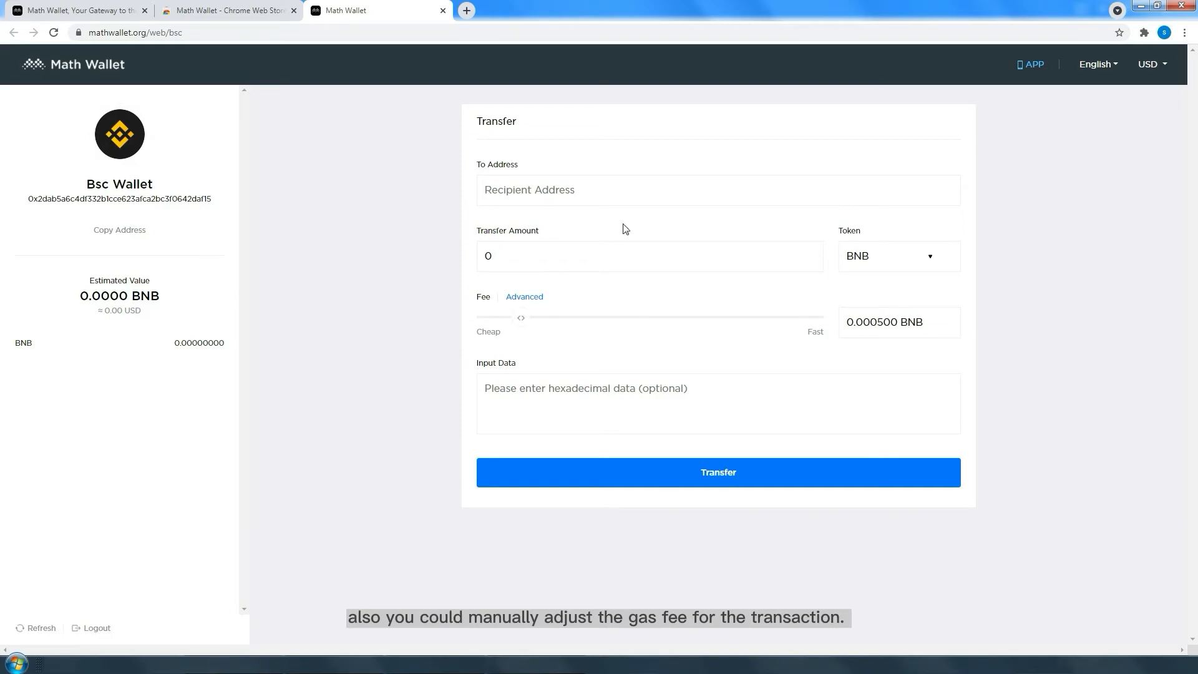
{"action": "left_click", "coordinate": [1143, 32]}
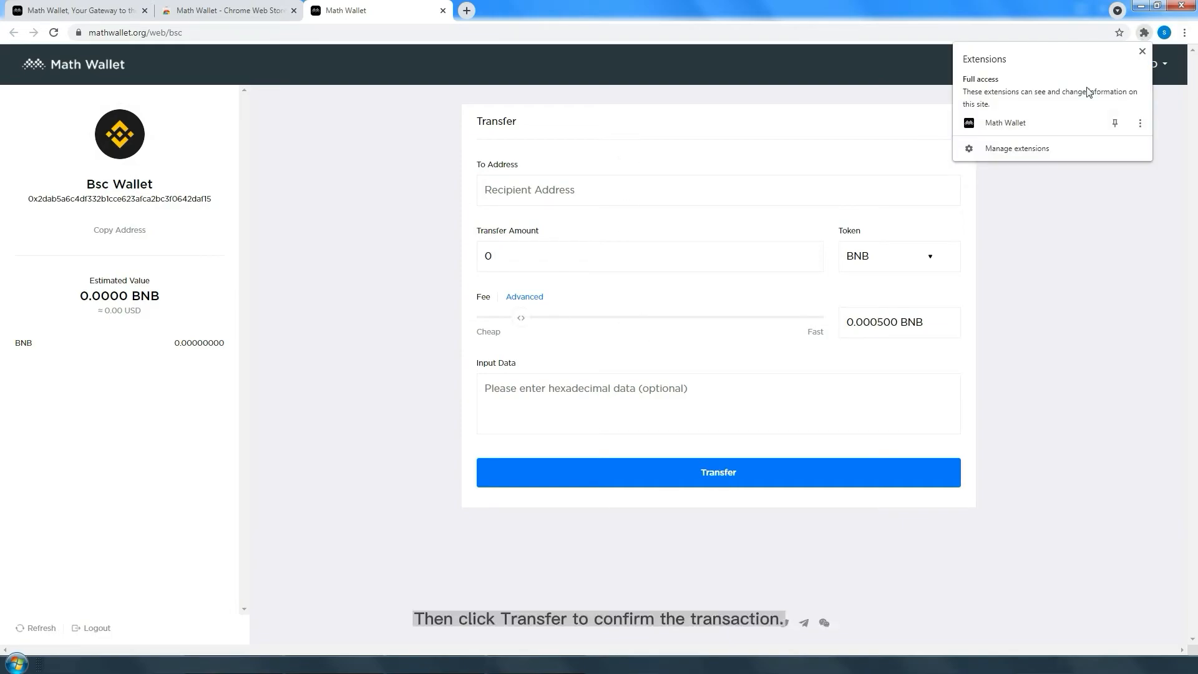
{"action": "mouse_move", "coordinate": [1011, 126]}
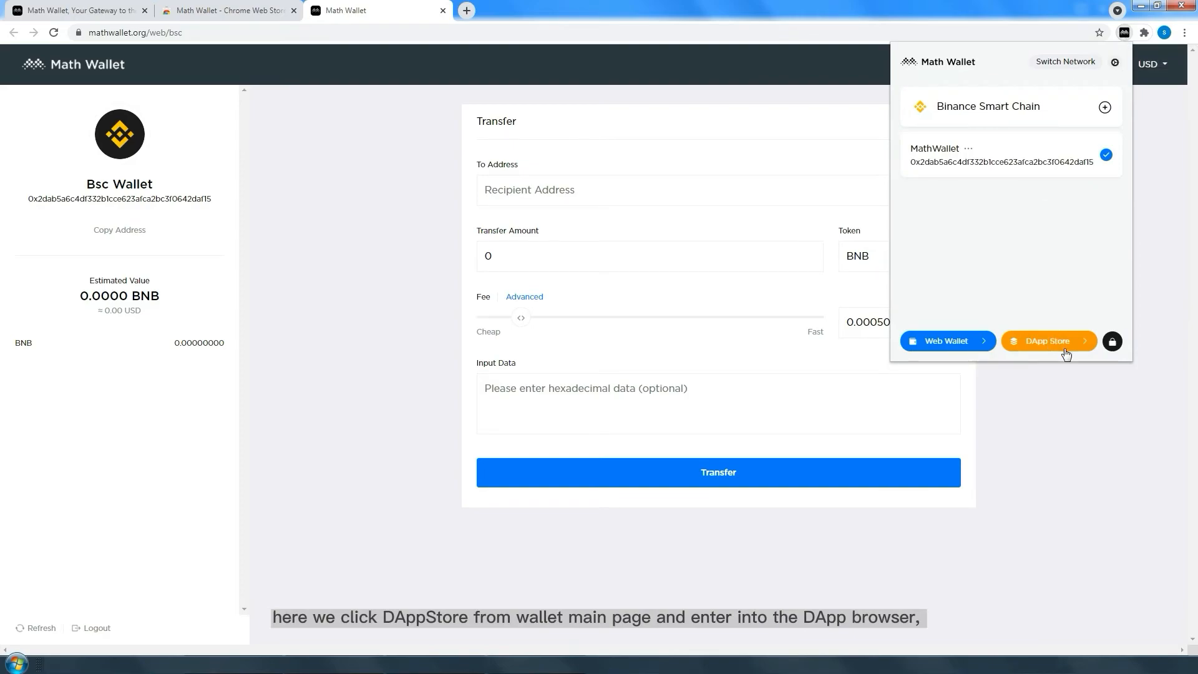
{"action": "mouse_move", "coordinate": [1037, 351]}
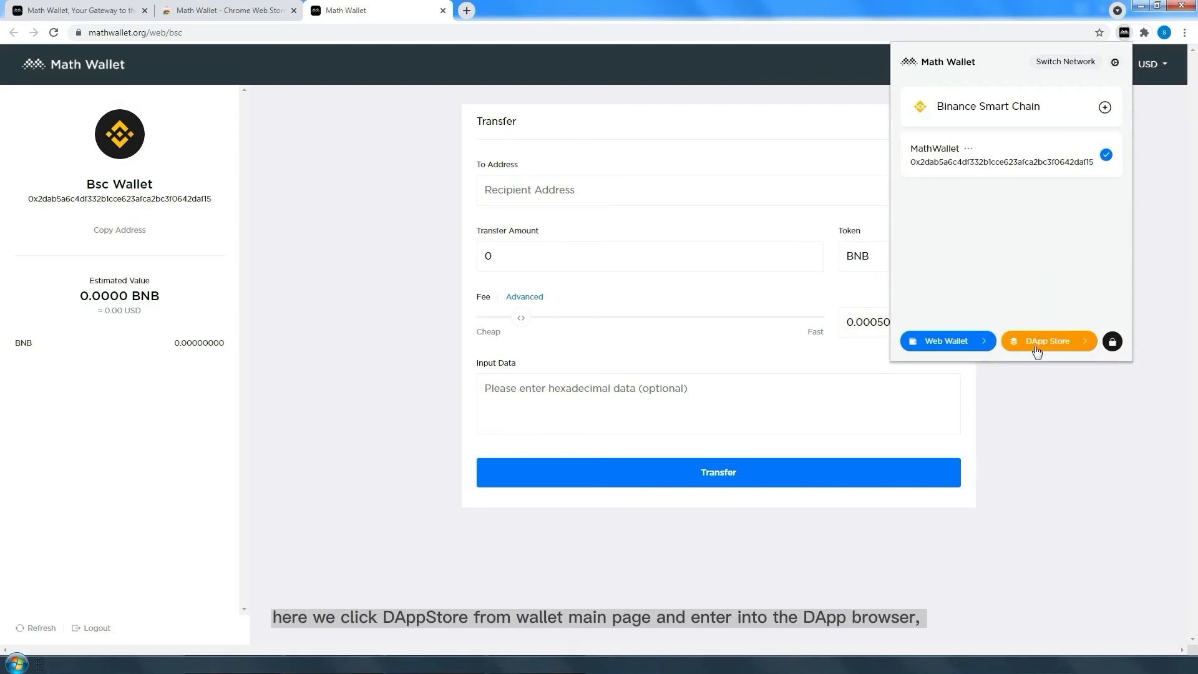
{"action": "mouse_move", "coordinate": [1043, 342]}
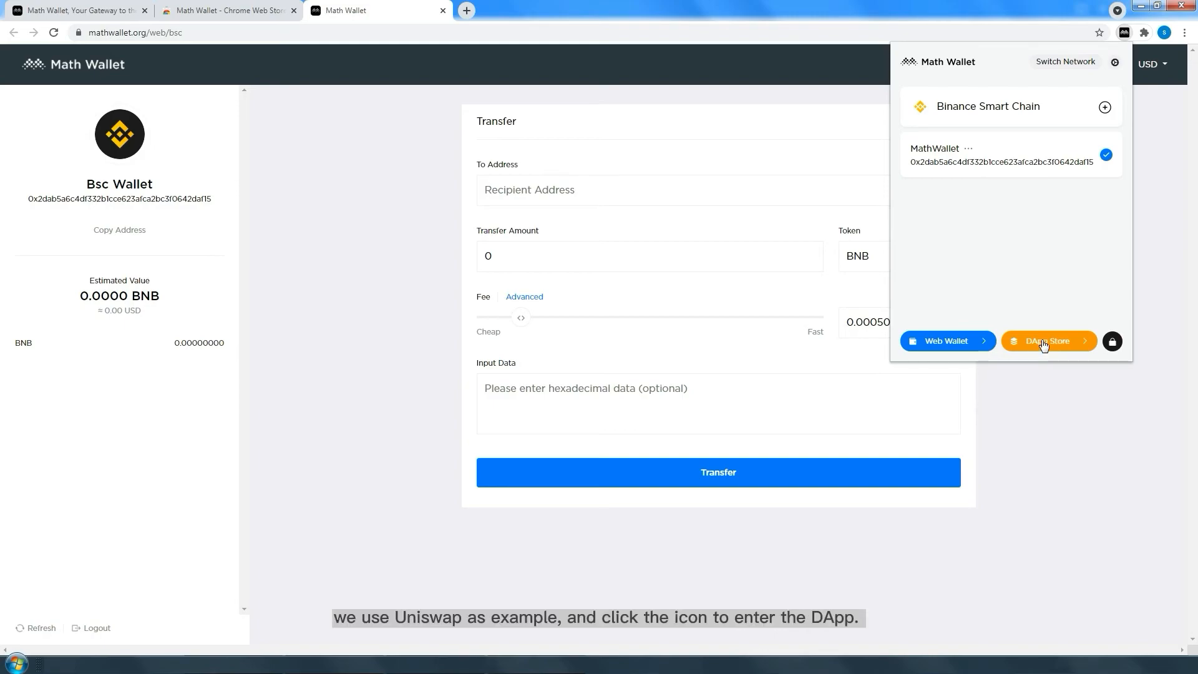
Launch the DApp Store, which brings up Uniswap's swap interface
{"action": "left_click", "coordinate": [1047, 341]}
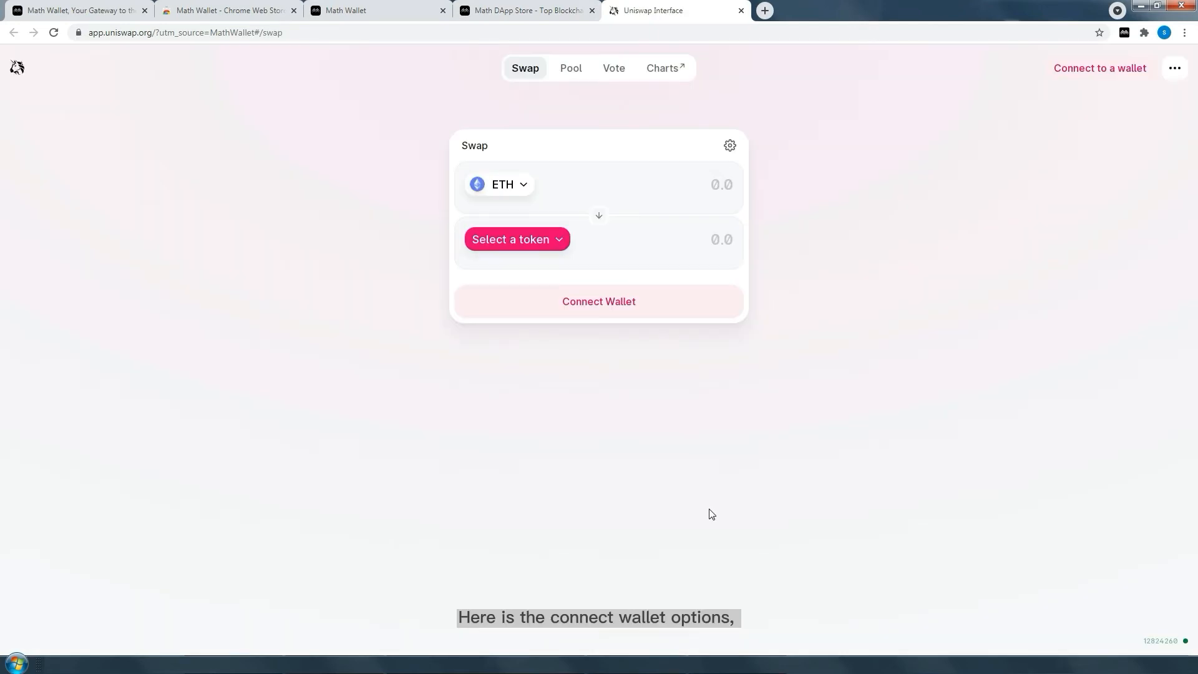
{"action": "mouse_move", "coordinate": [1074, 86]}
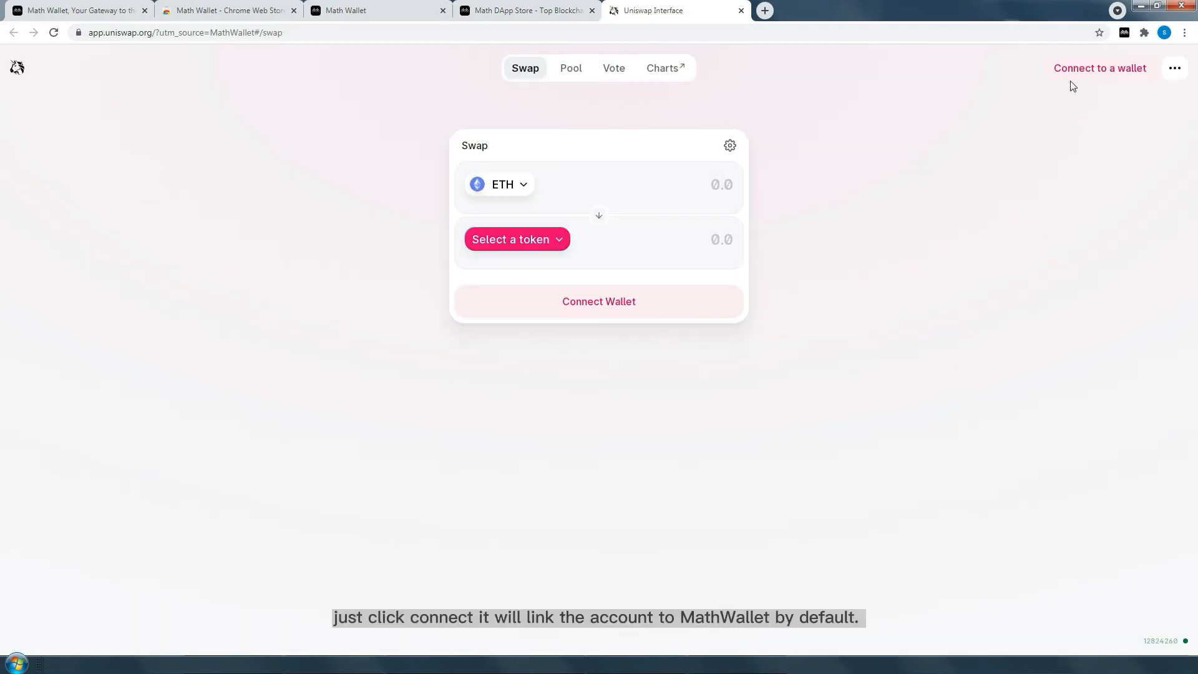
Connect the extension wallet to Uniswap through the MetaMask option
{"action": "left_click", "coordinate": [598, 301]}
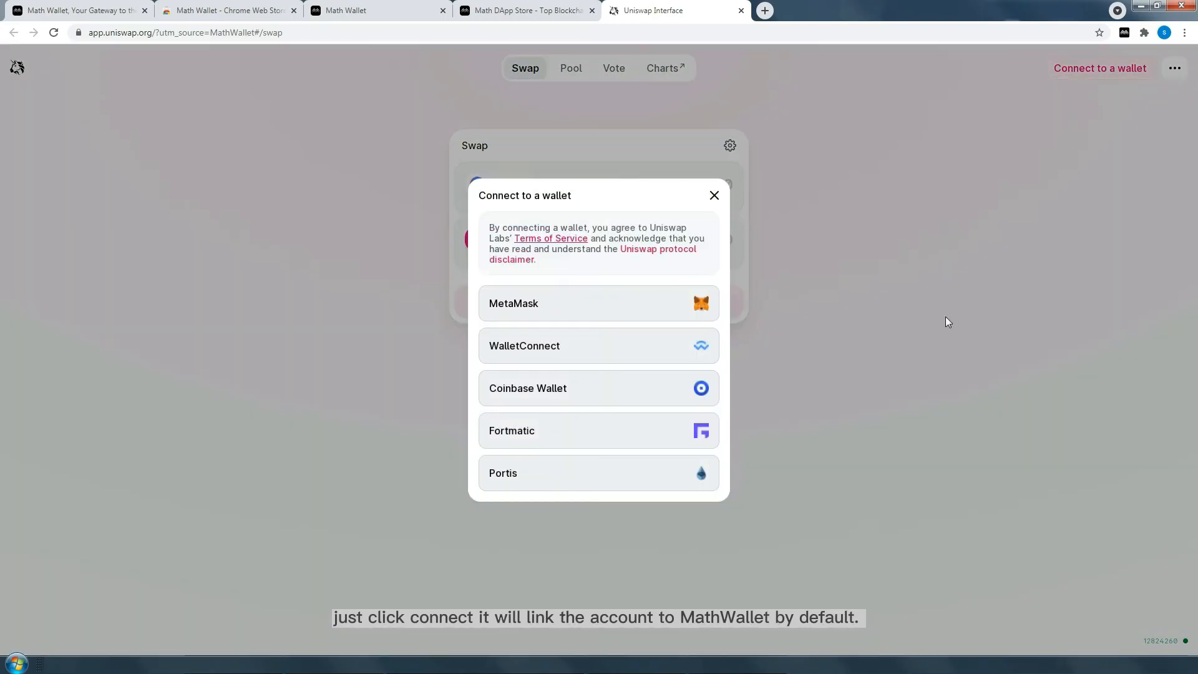
{"action": "mouse_move", "coordinate": [618, 303]}
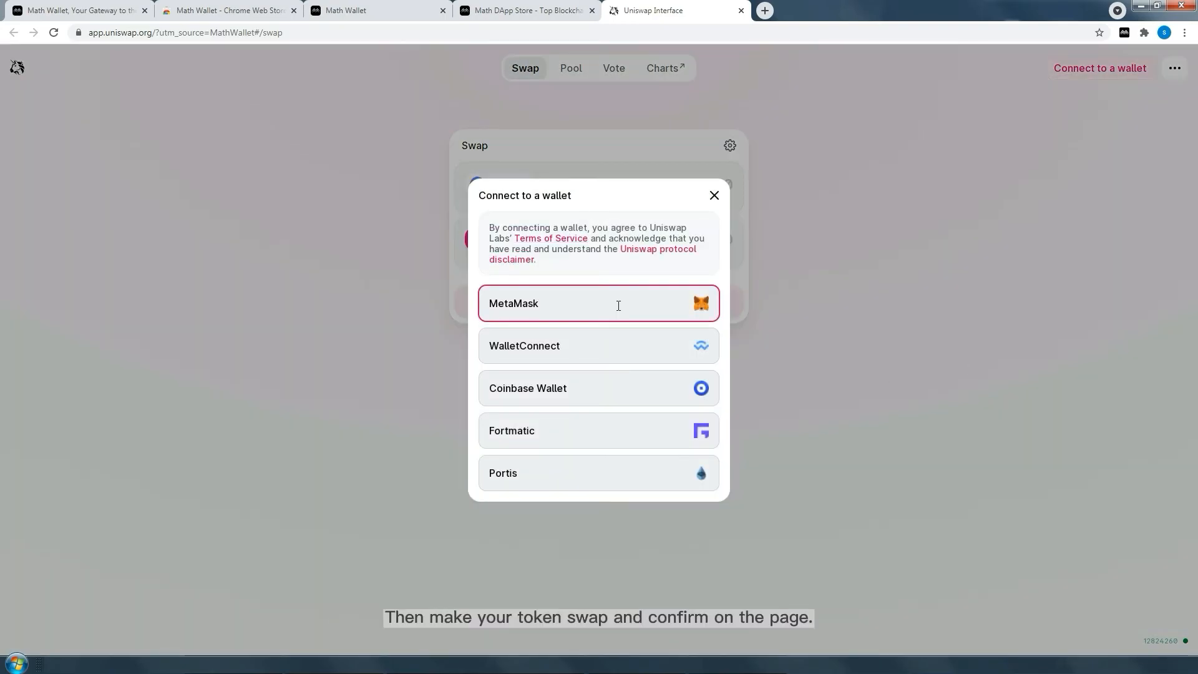
{"action": "left_click", "coordinate": [598, 303]}
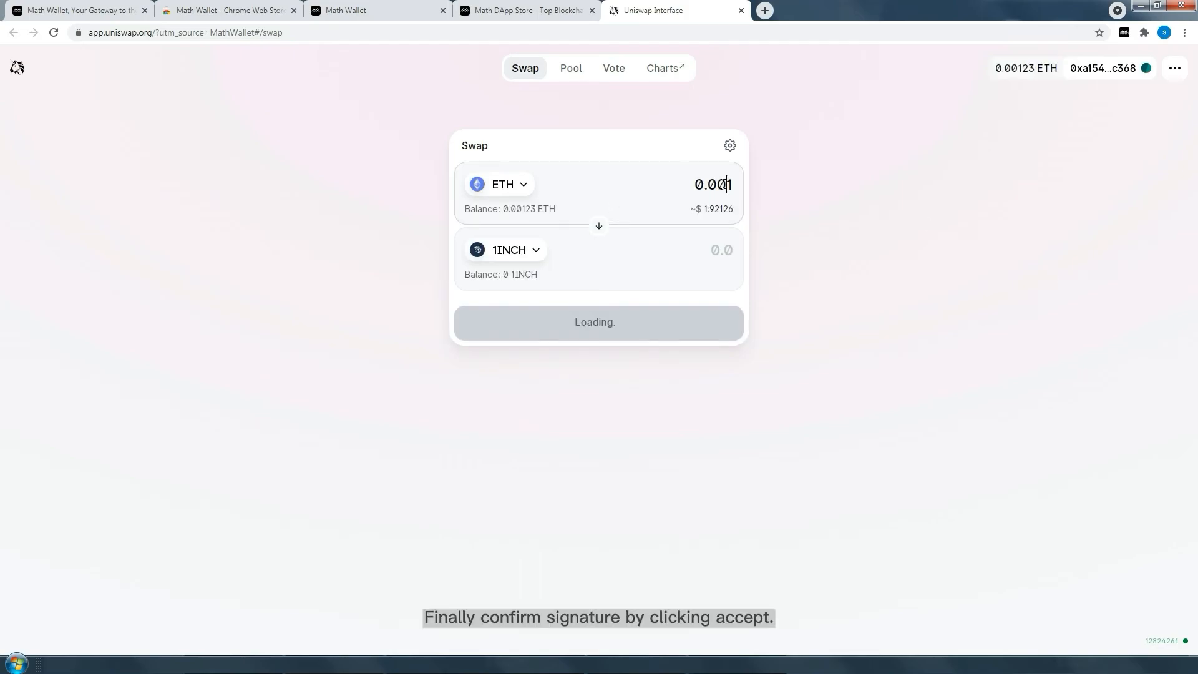
{"action": "mouse_move", "coordinate": [792, 258]}
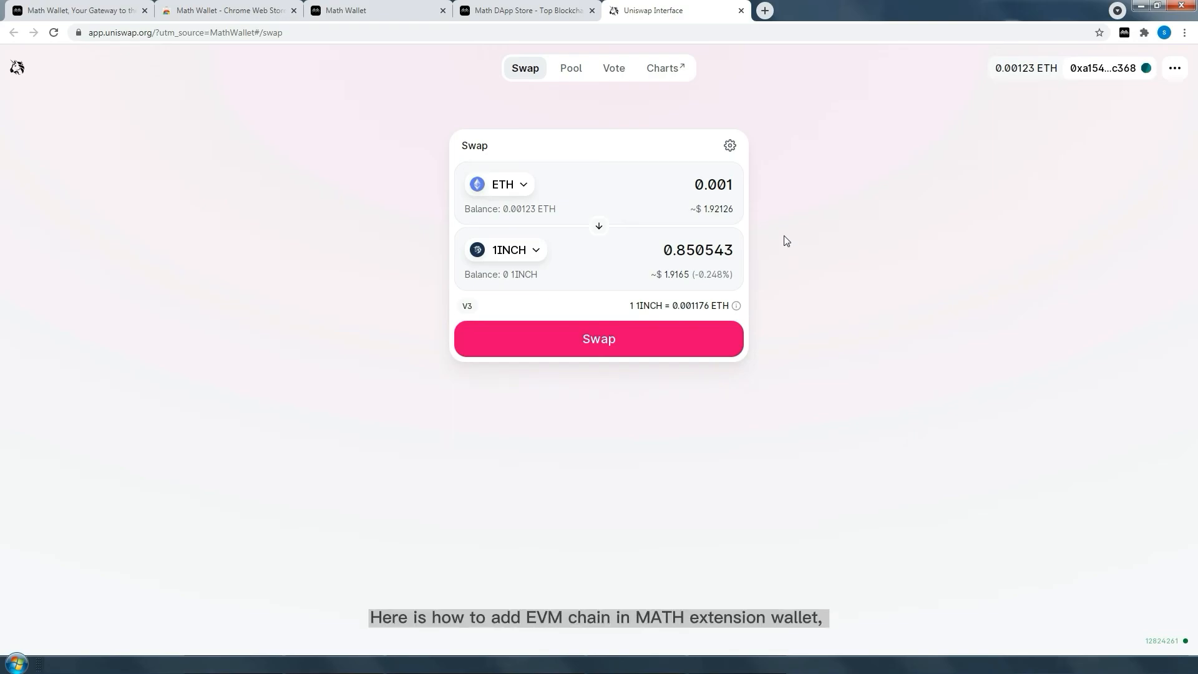
{"action": "mouse_move", "coordinate": [825, 342]}
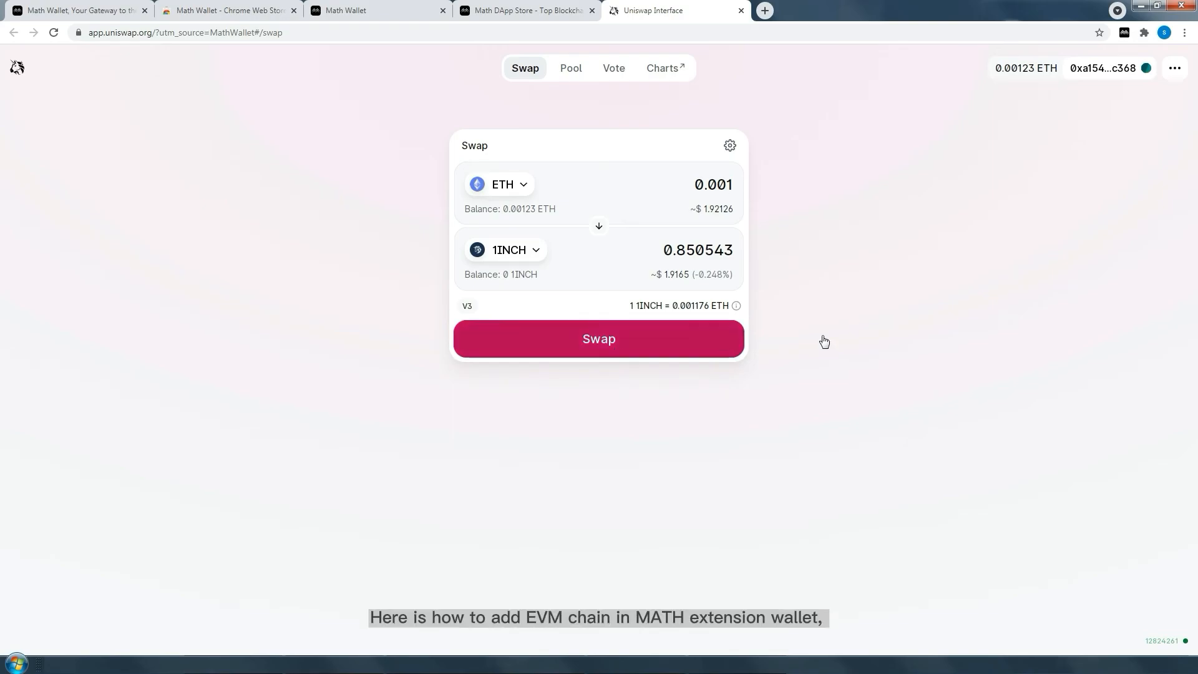
Swap 0.001 ETH for about 0.850543 1INCH and confirm, leaving it awaiting wallet confirmation
{"action": "left_click", "coordinate": [598, 339]}
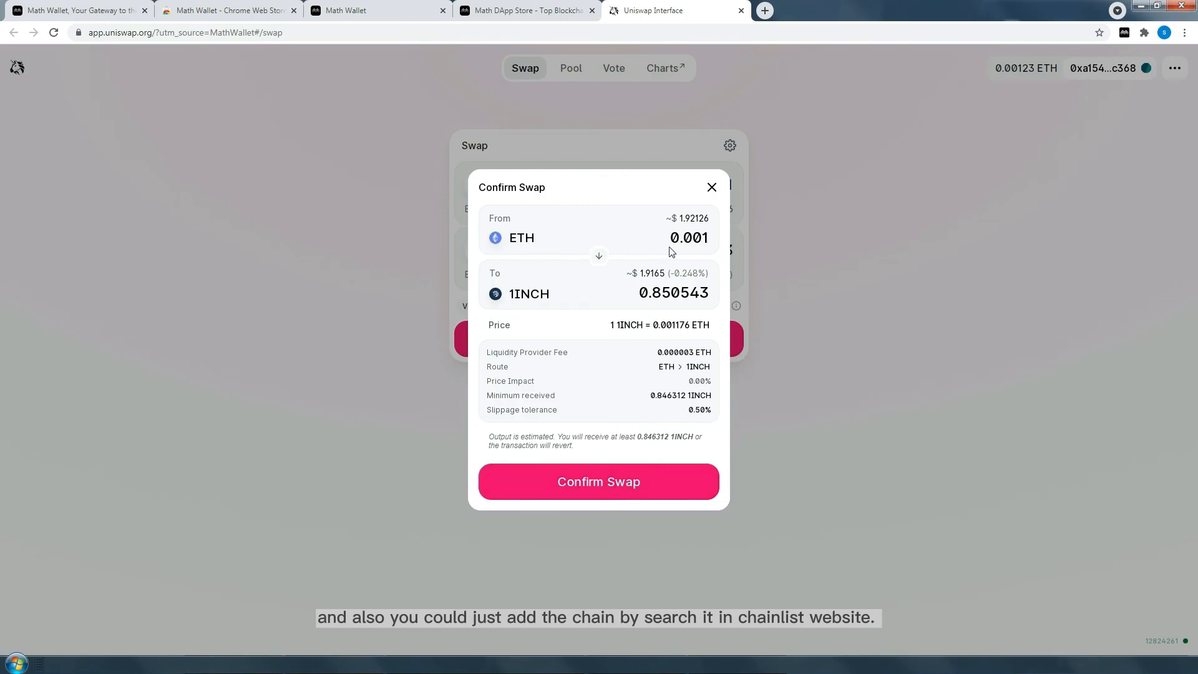
{"action": "left_click", "coordinate": [598, 482]}
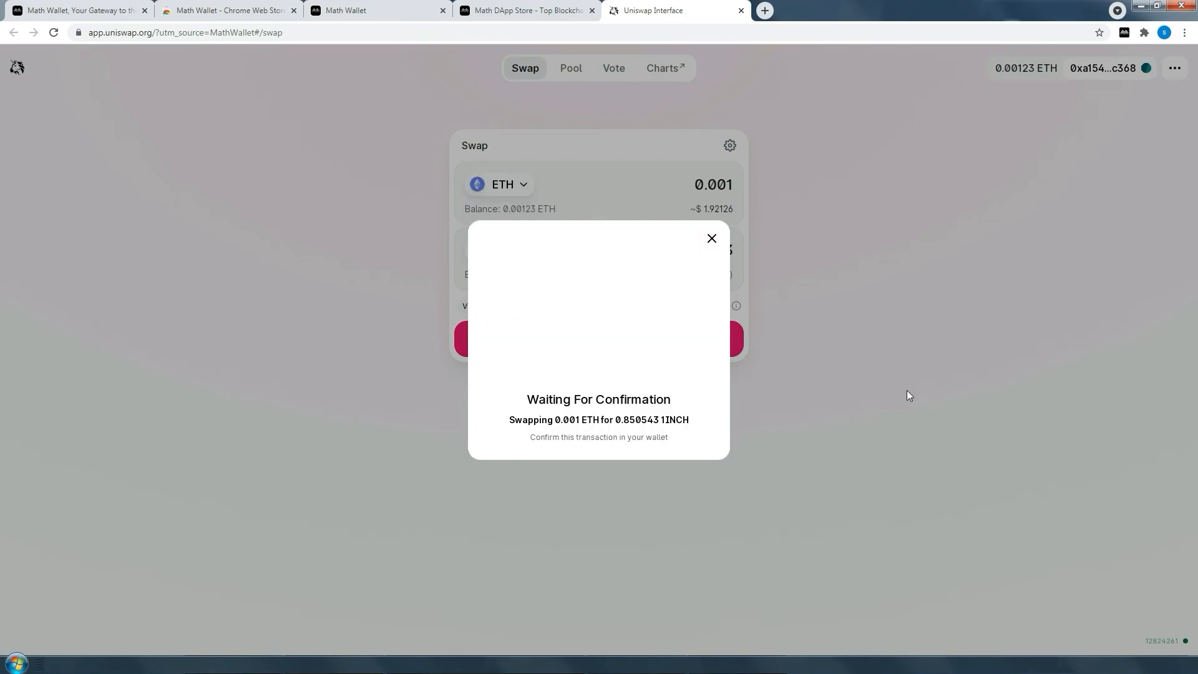